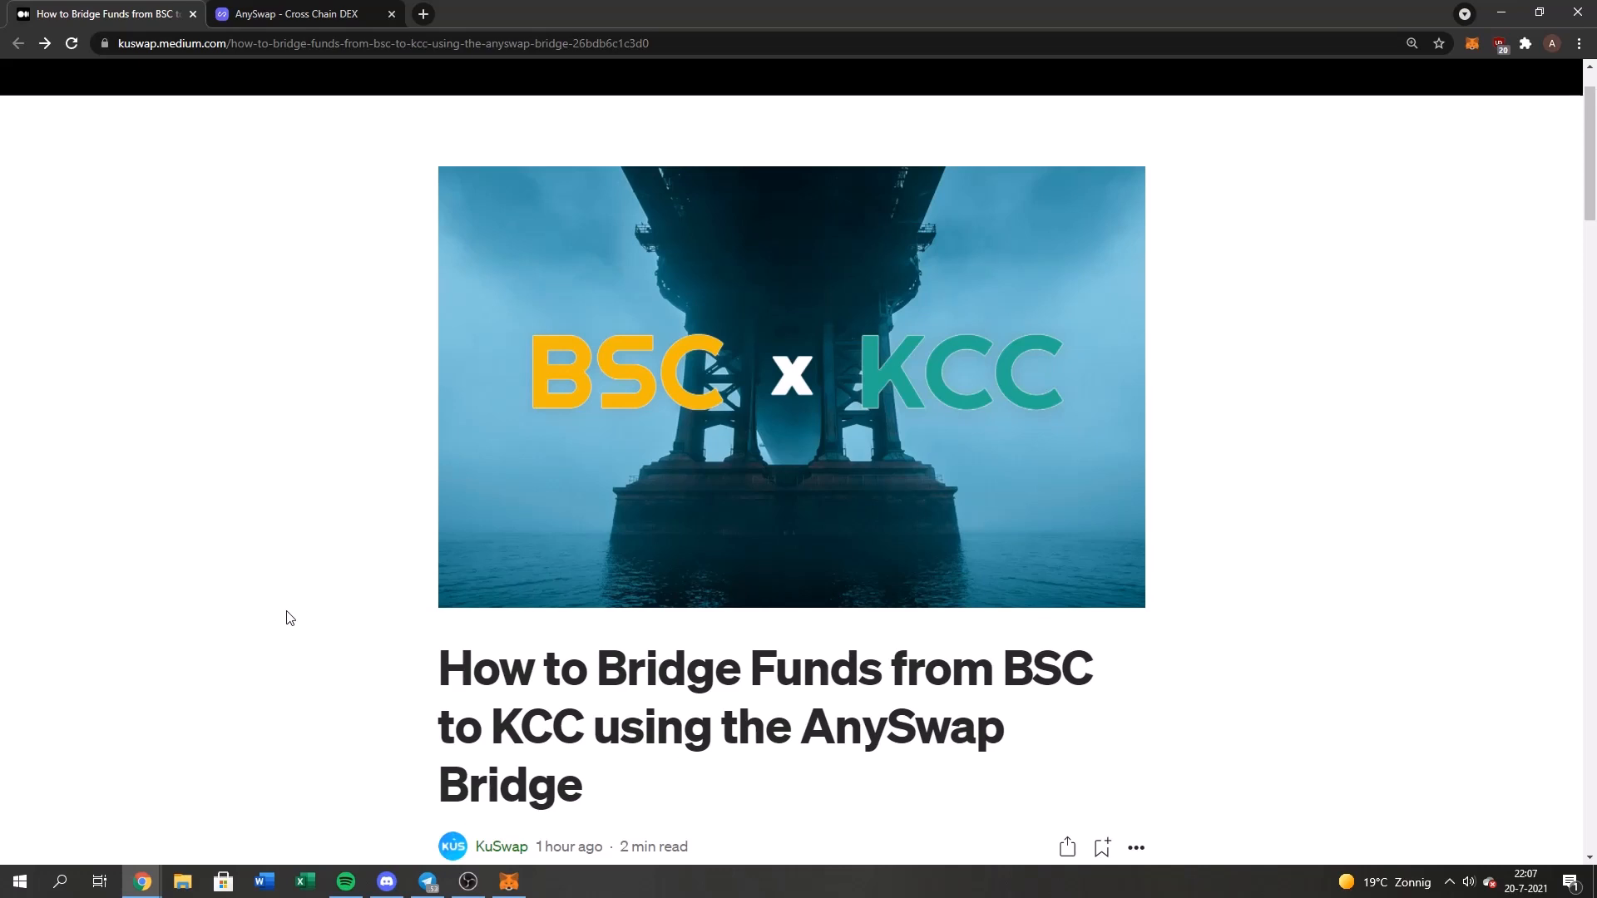
Read the Medium bridging guide's introduction and switch to the AnySwap bridge page
scroll(up, 3)
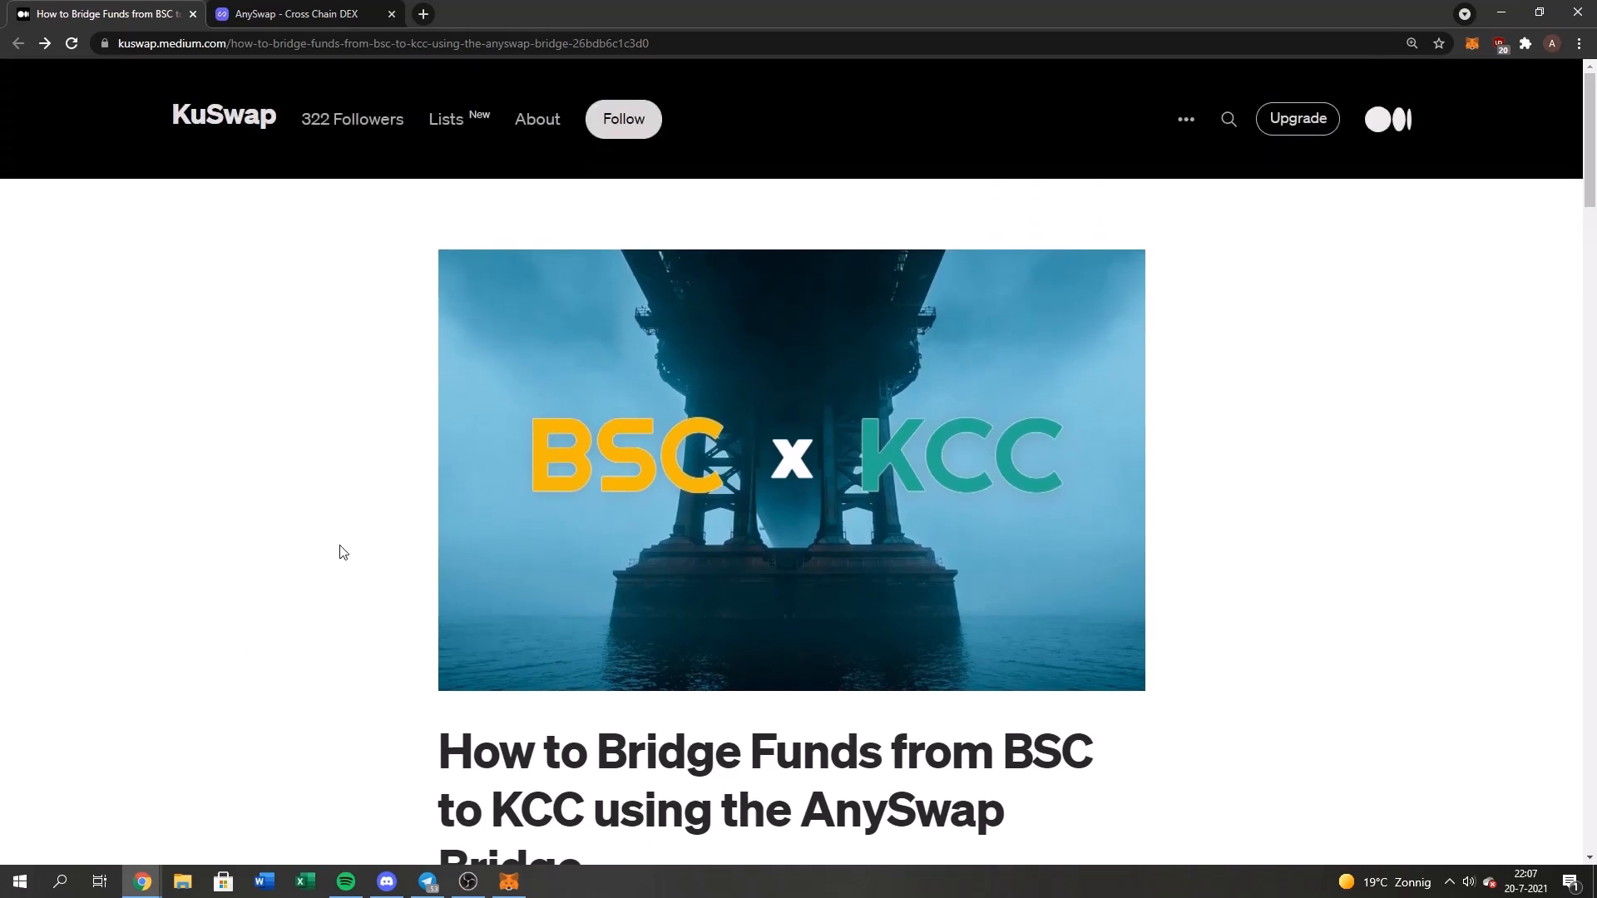
scroll(down, 3)
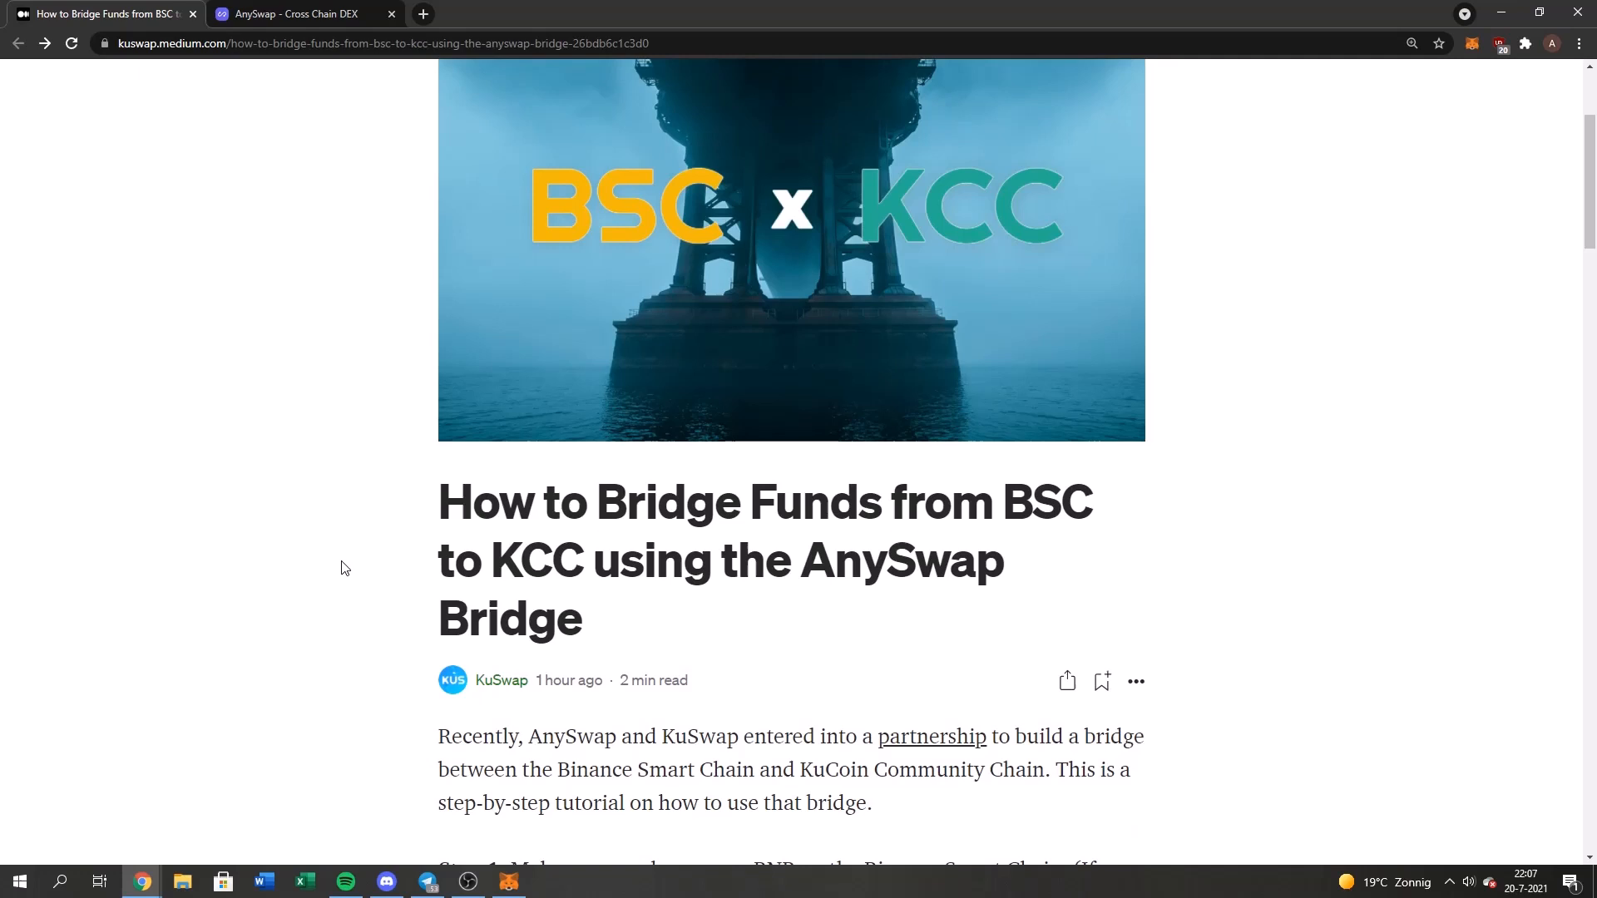
click(301, 14)
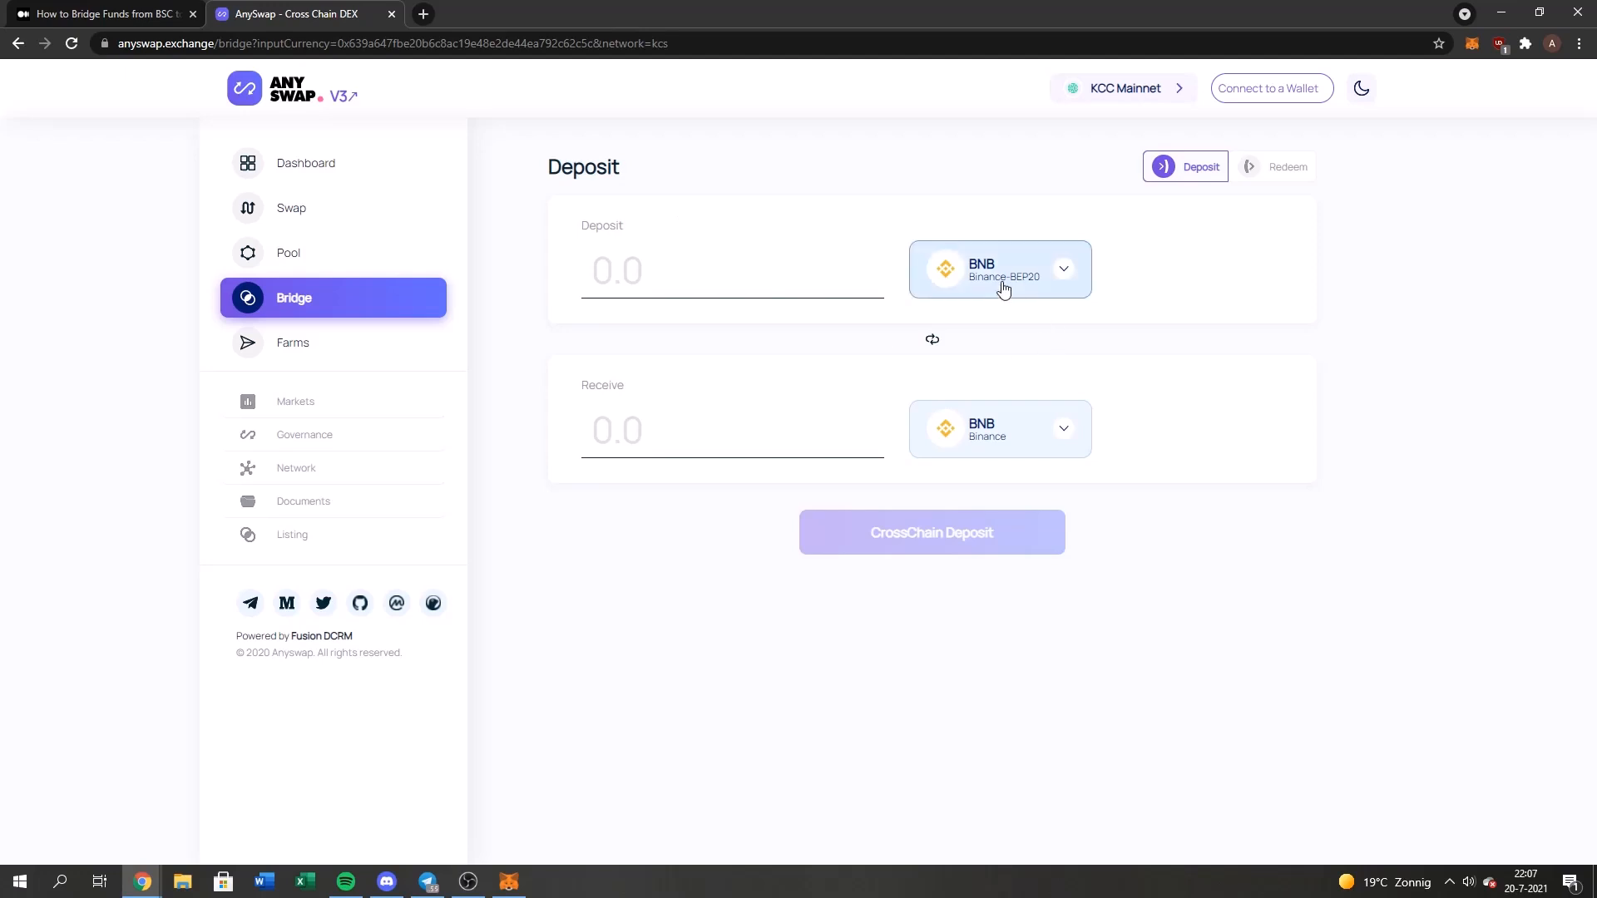
click(1000, 270)
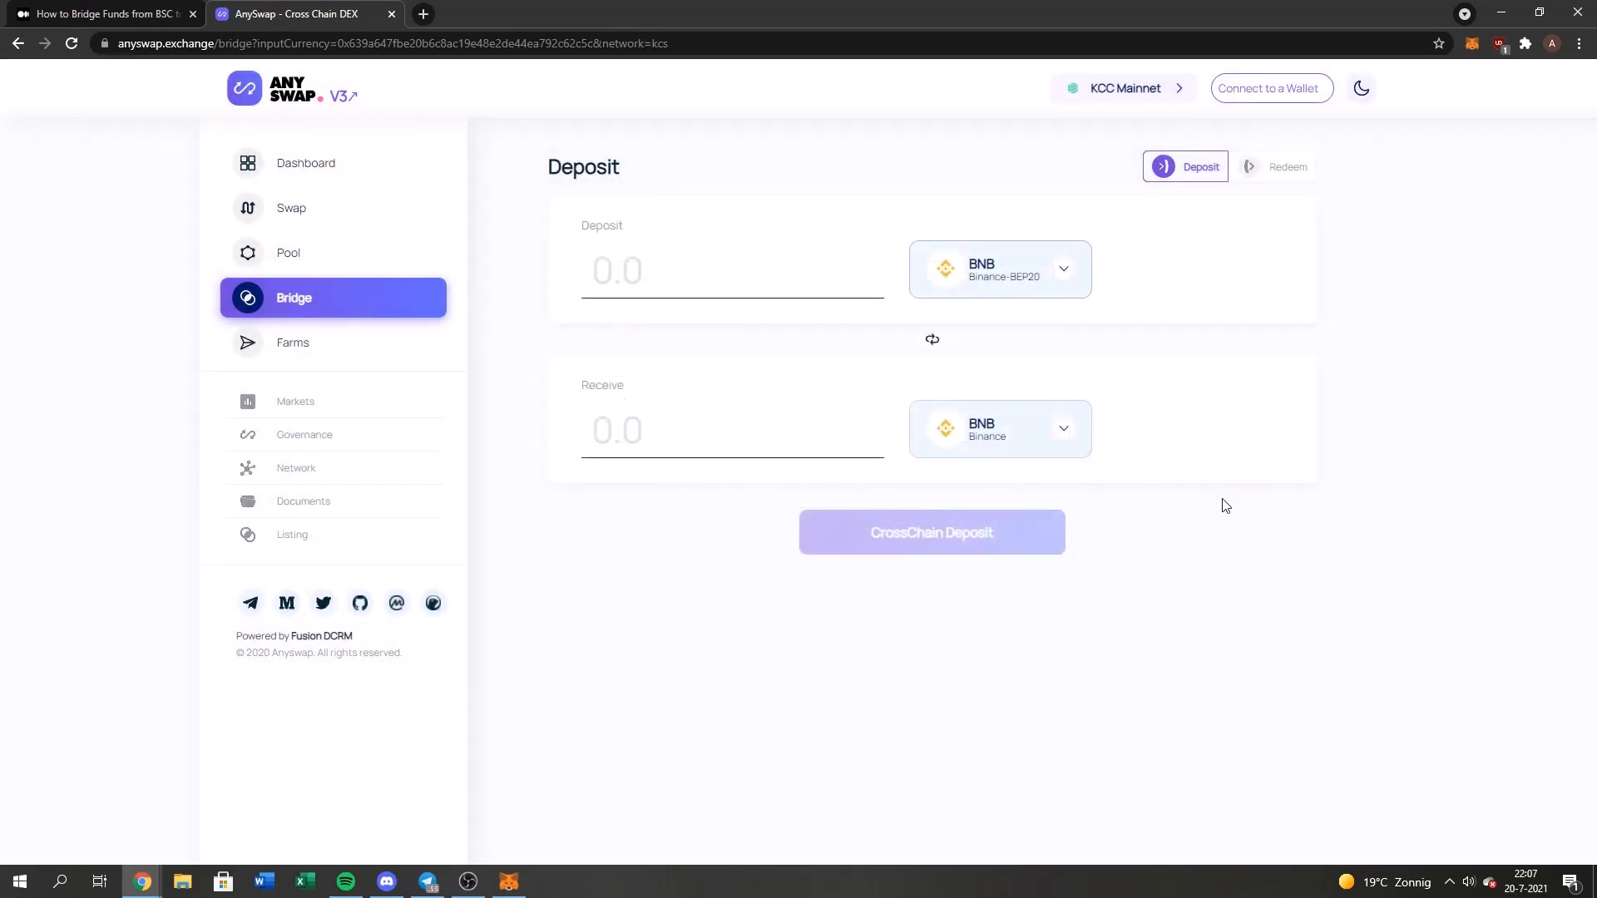
mouse_move(1096, 340)
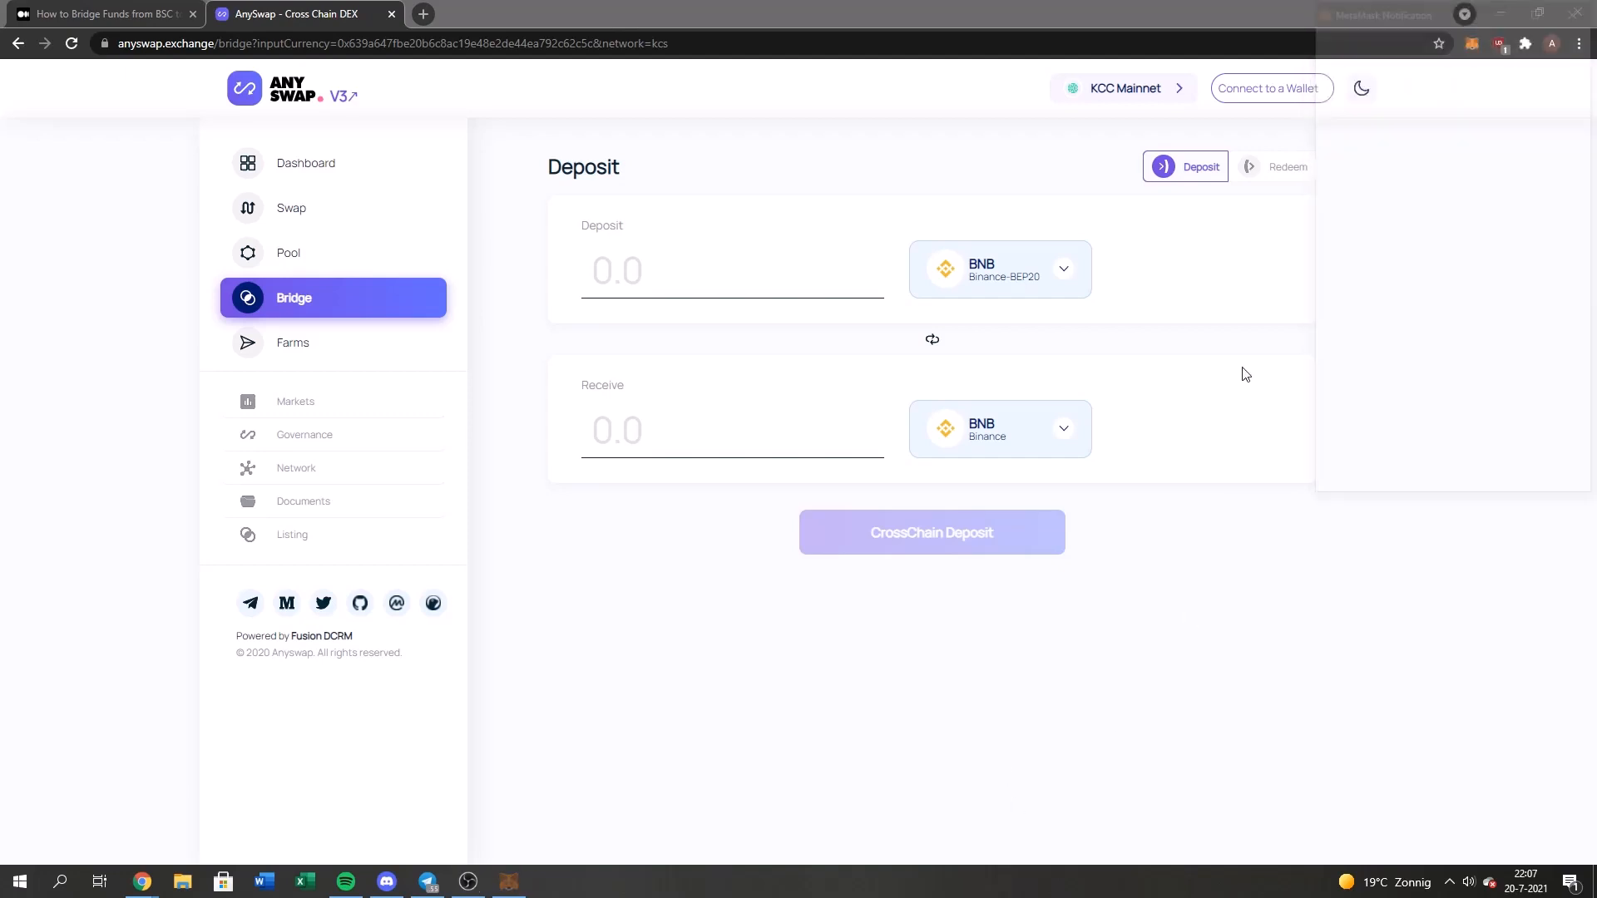
Connect MetaMask to the bridge, dismiss the Wrong Network notice, and review MetaMask's network list
click(1269, 89)
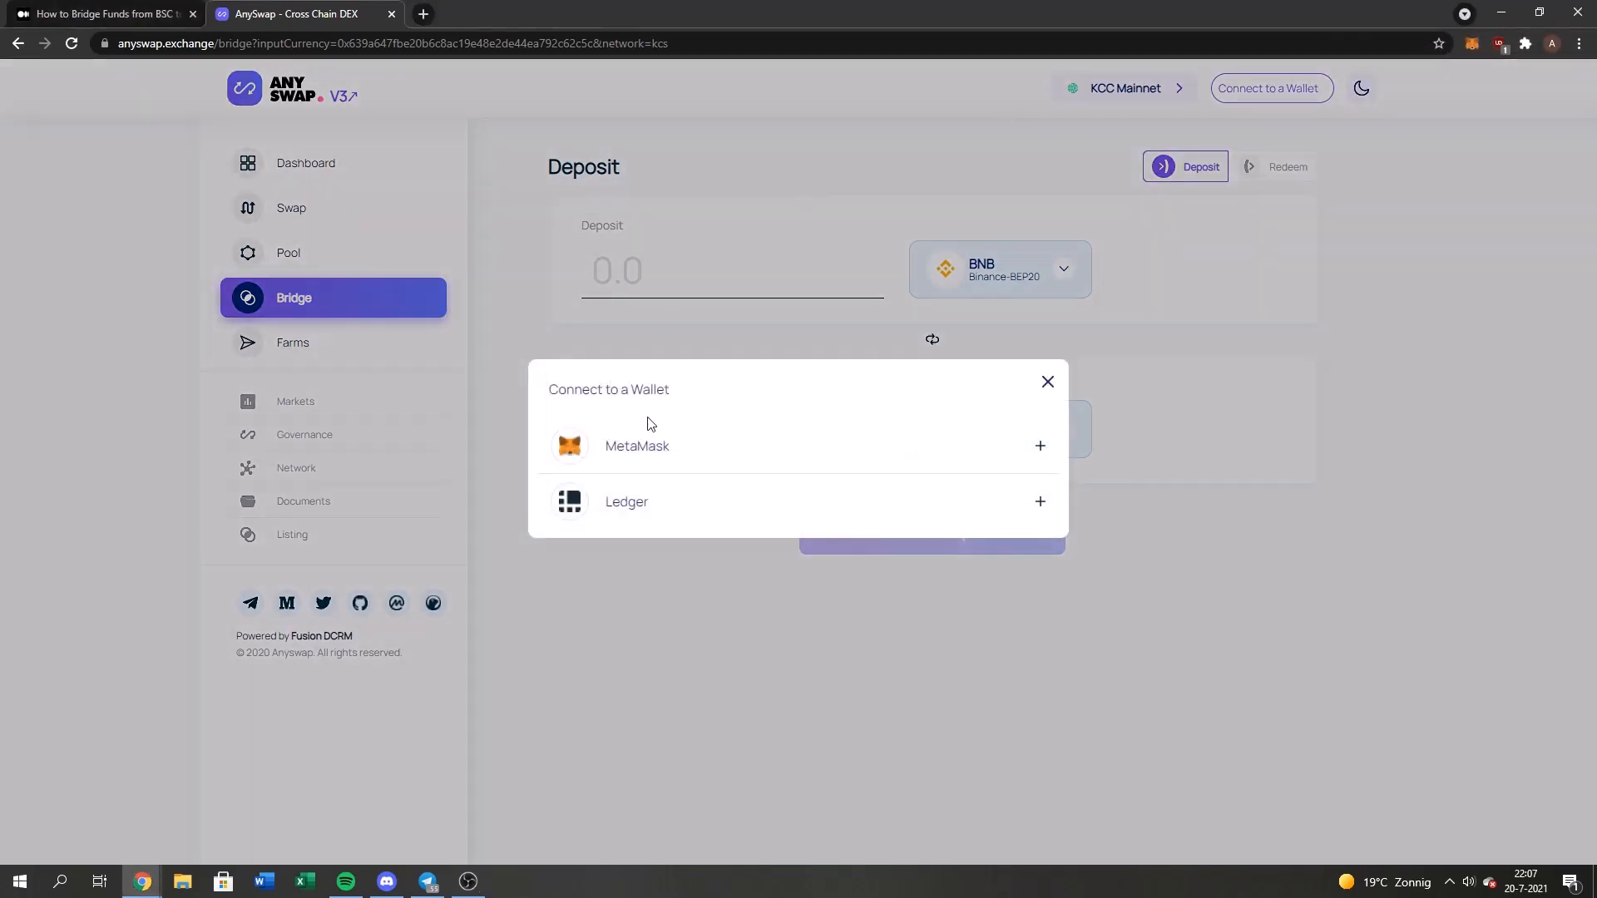
click(637, 446)
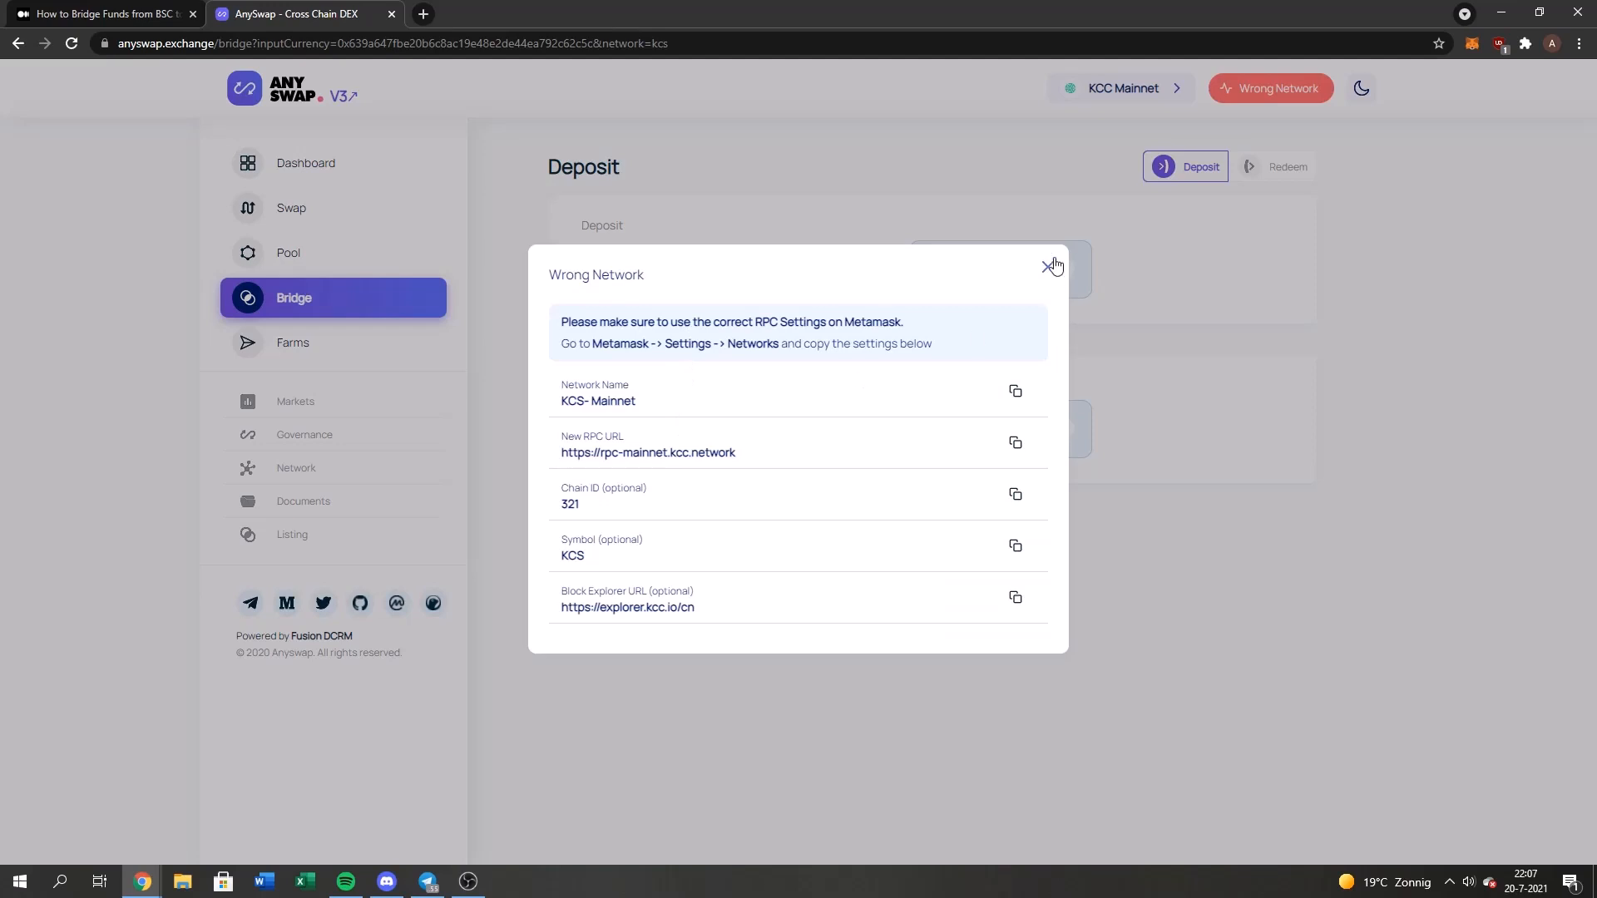
click(1053, 266)
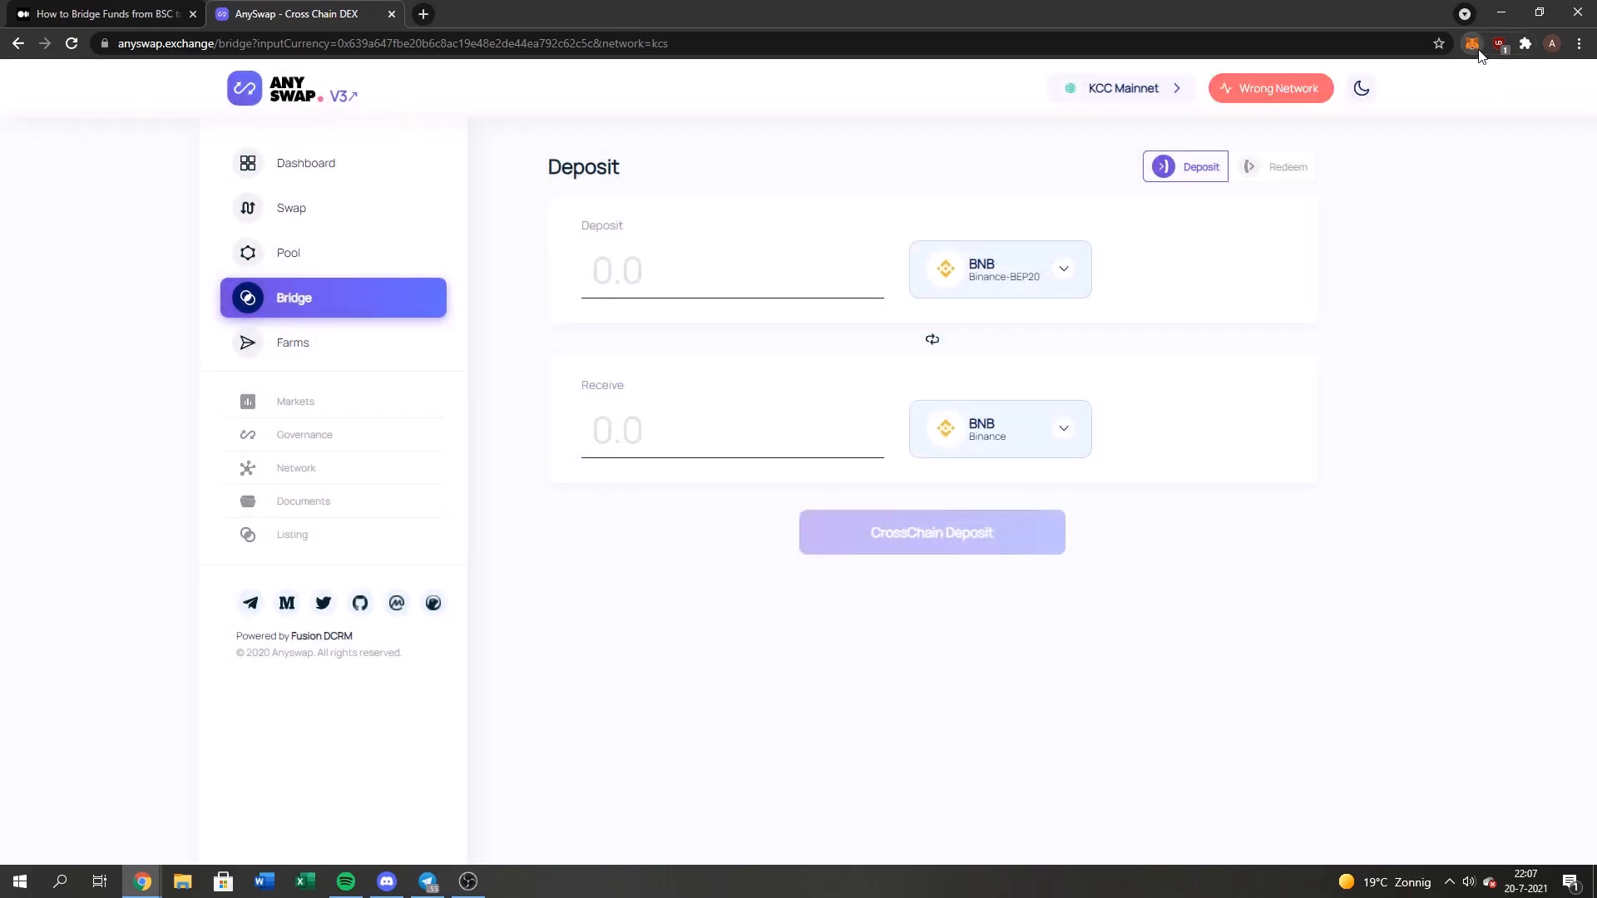
click(1471, 44)
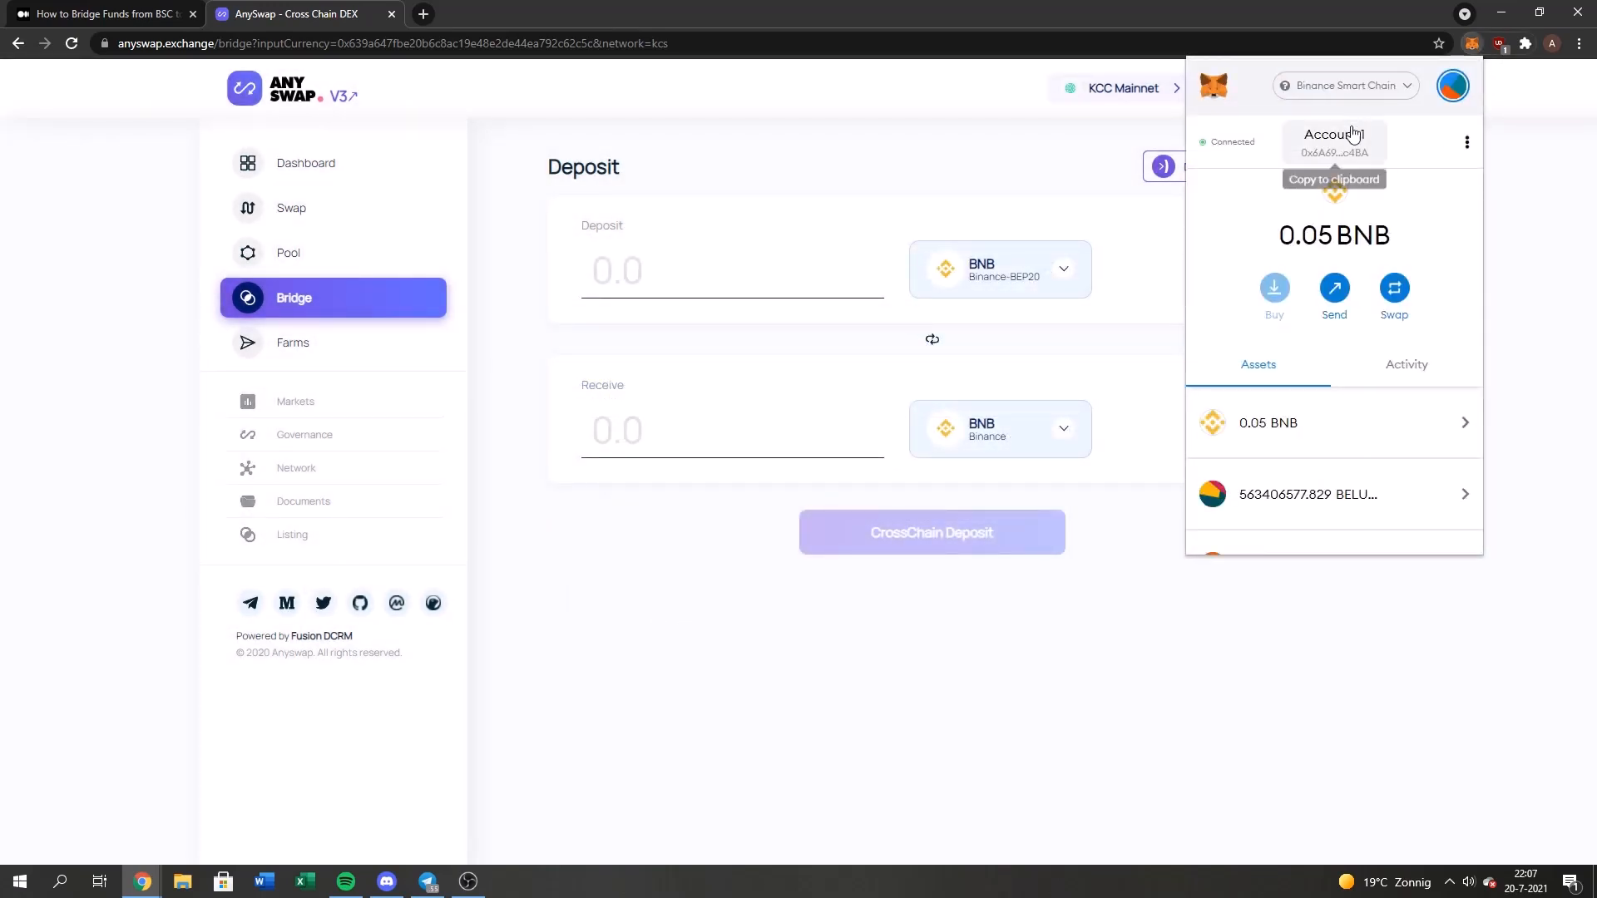
click(1344, 85)
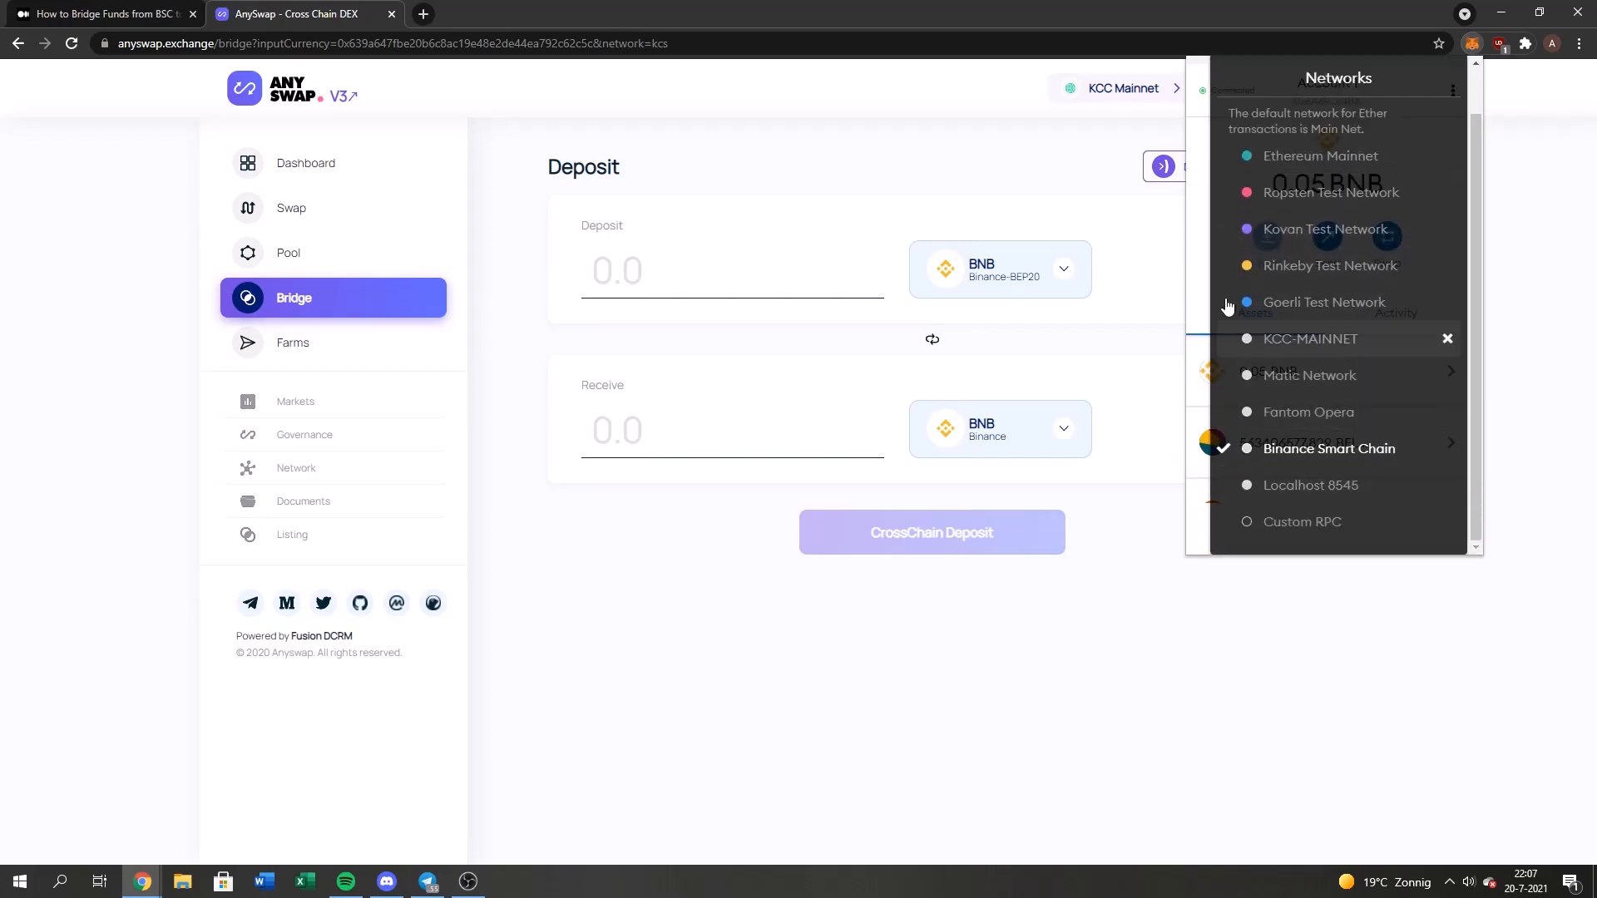
mouse_move(1327, 354)
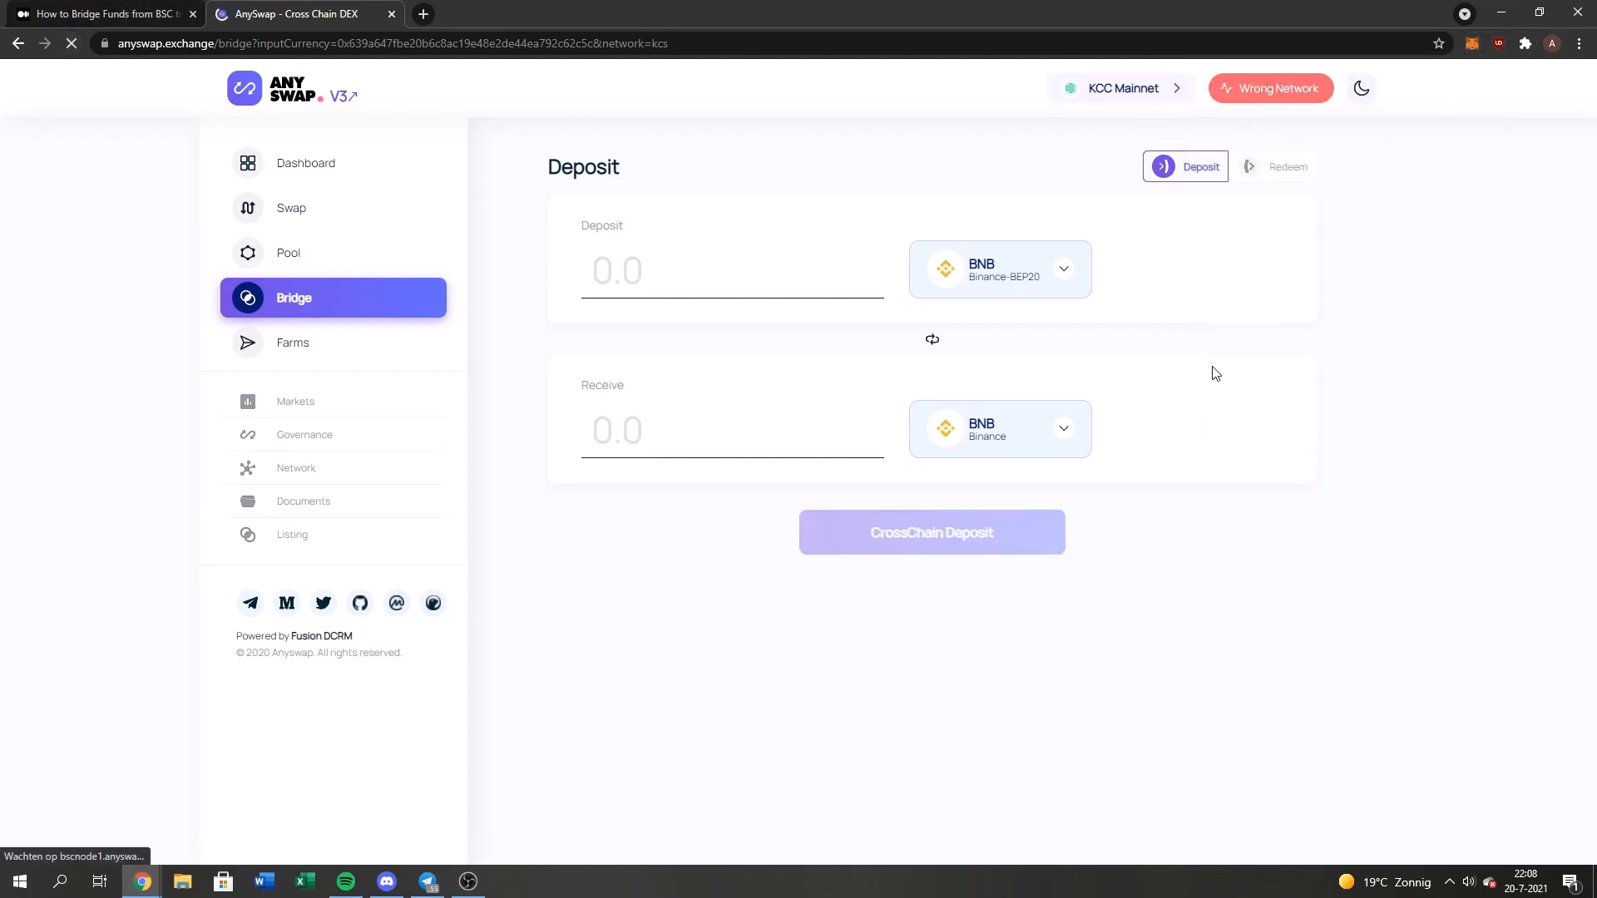
Reload the bridge with the wallet connected, showing a 0.05 BNB deposit balance and reminders
click(1269, 88)
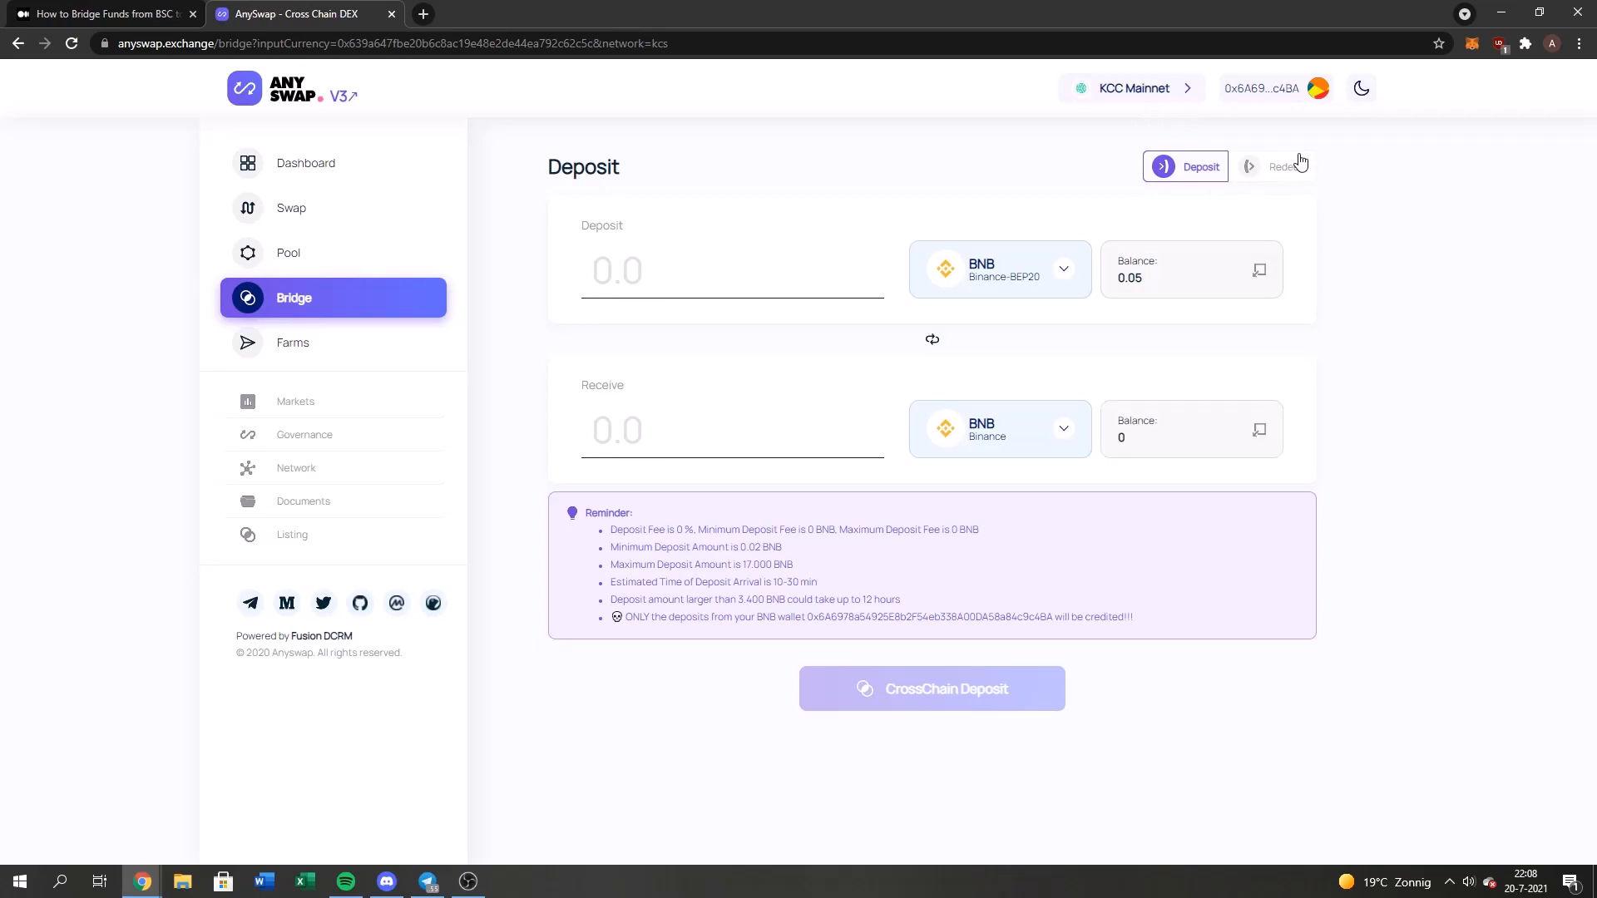
mouse_move(1369, 156)
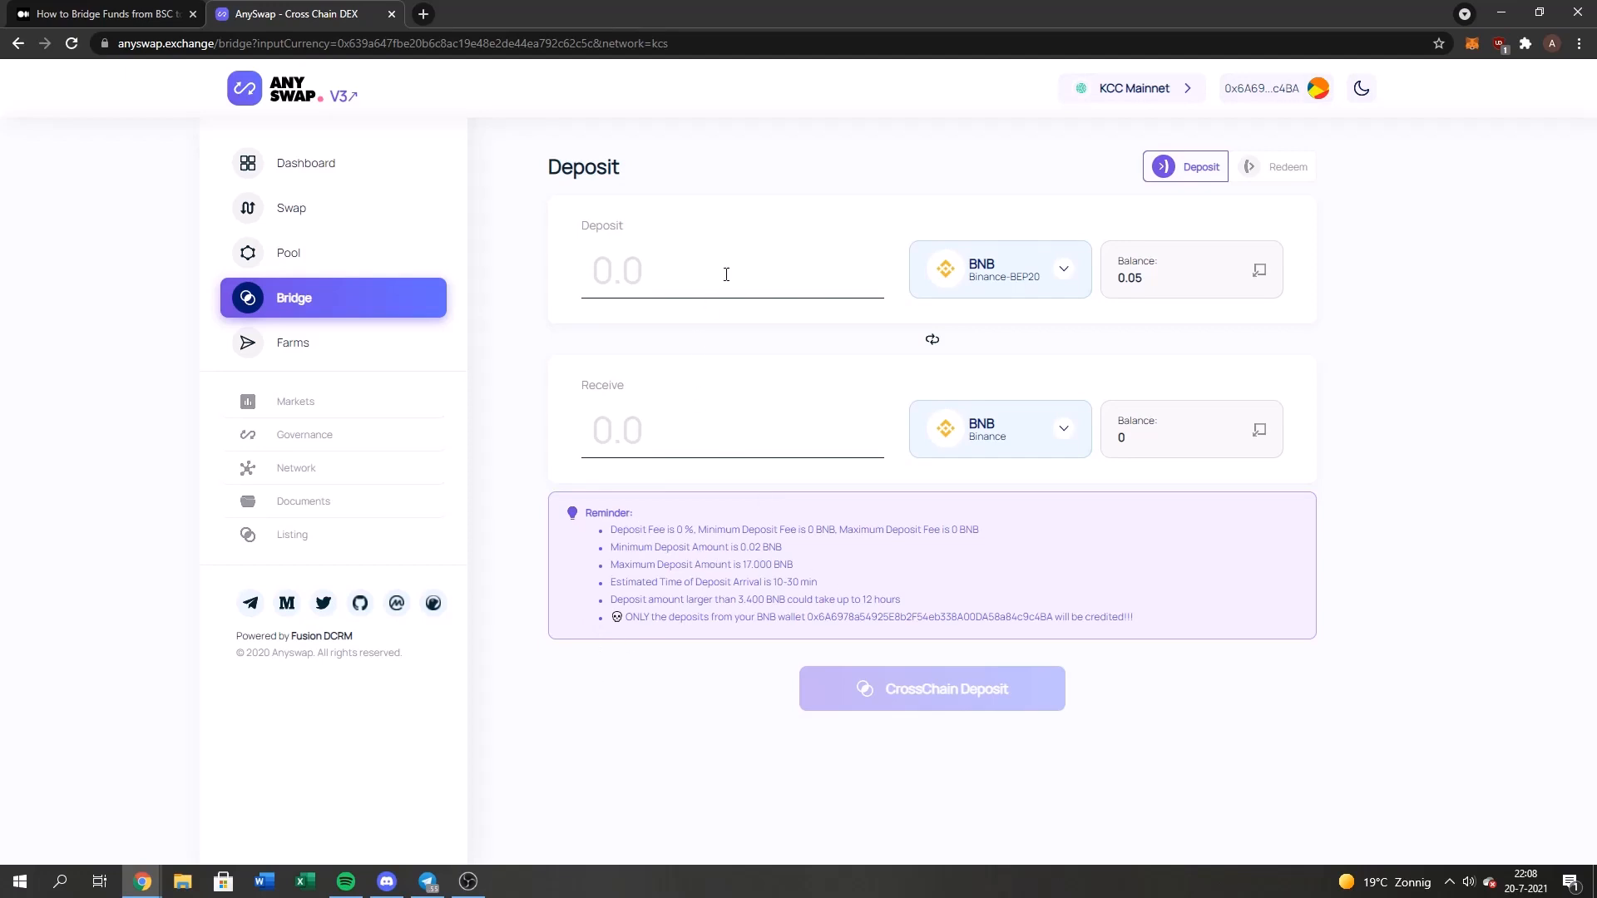
mouse_move(725, 275)
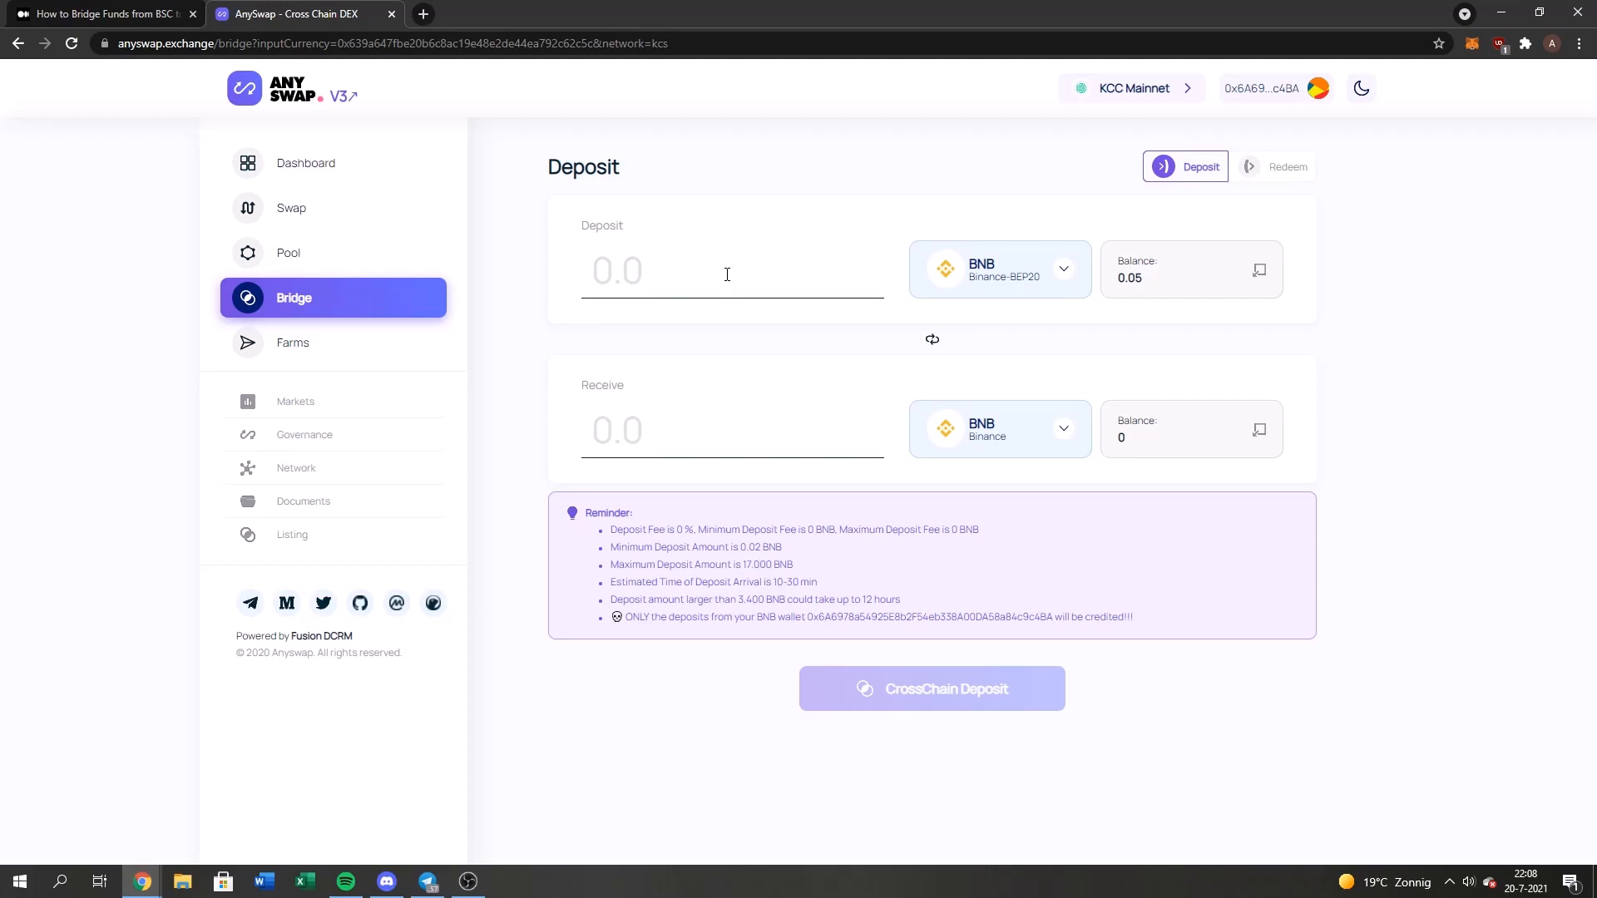
mouse_move(800, 562)
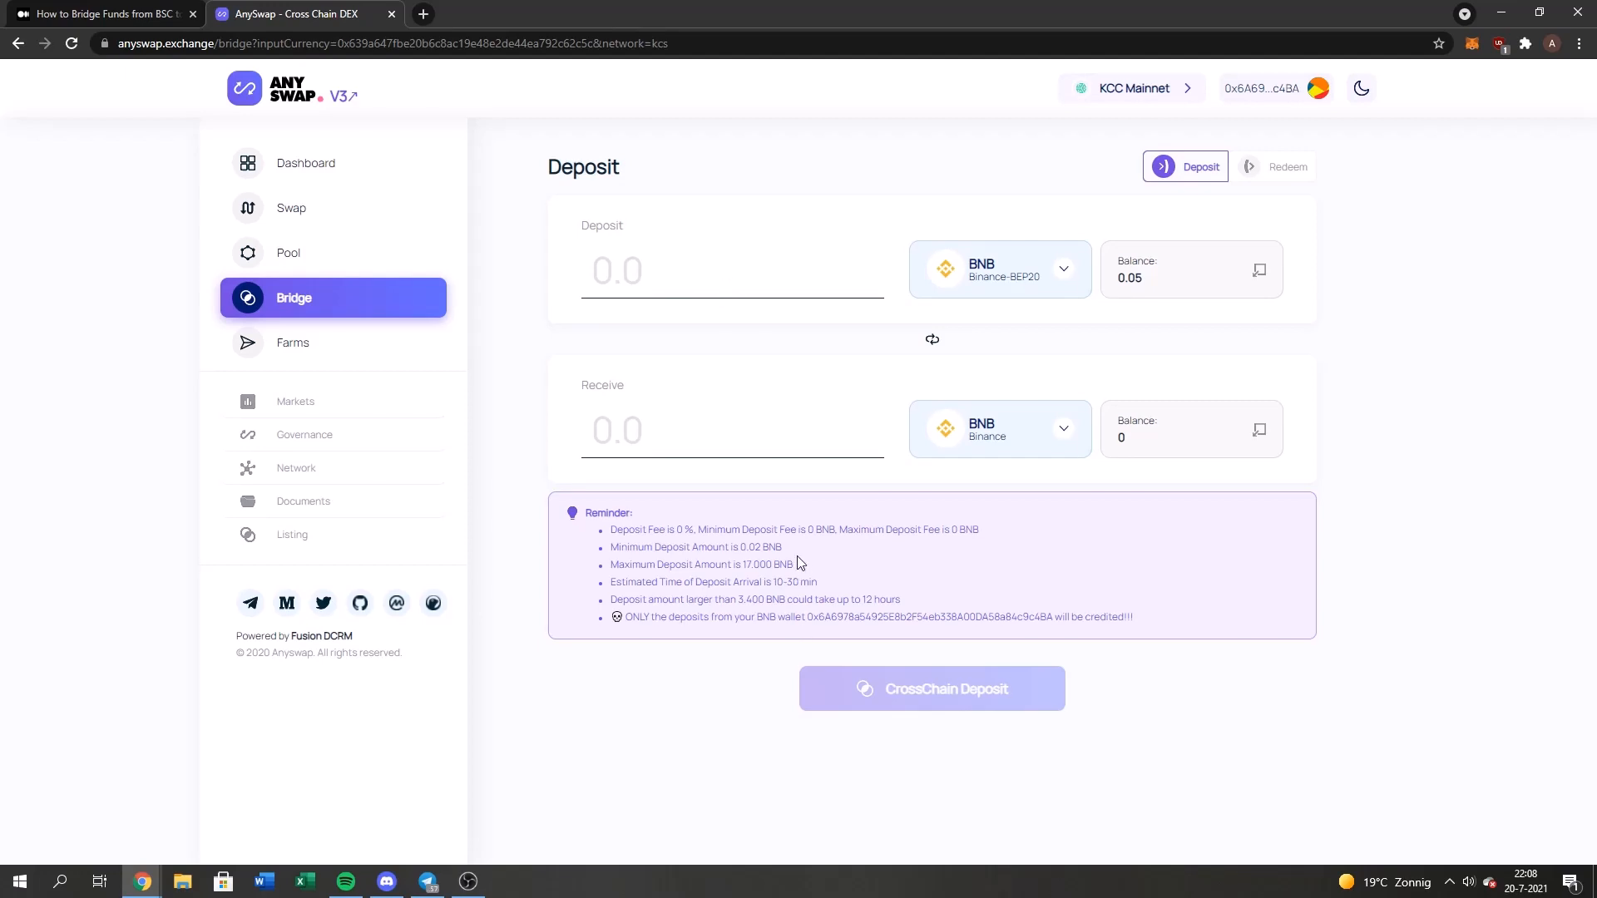
mouse_move(777, 560)
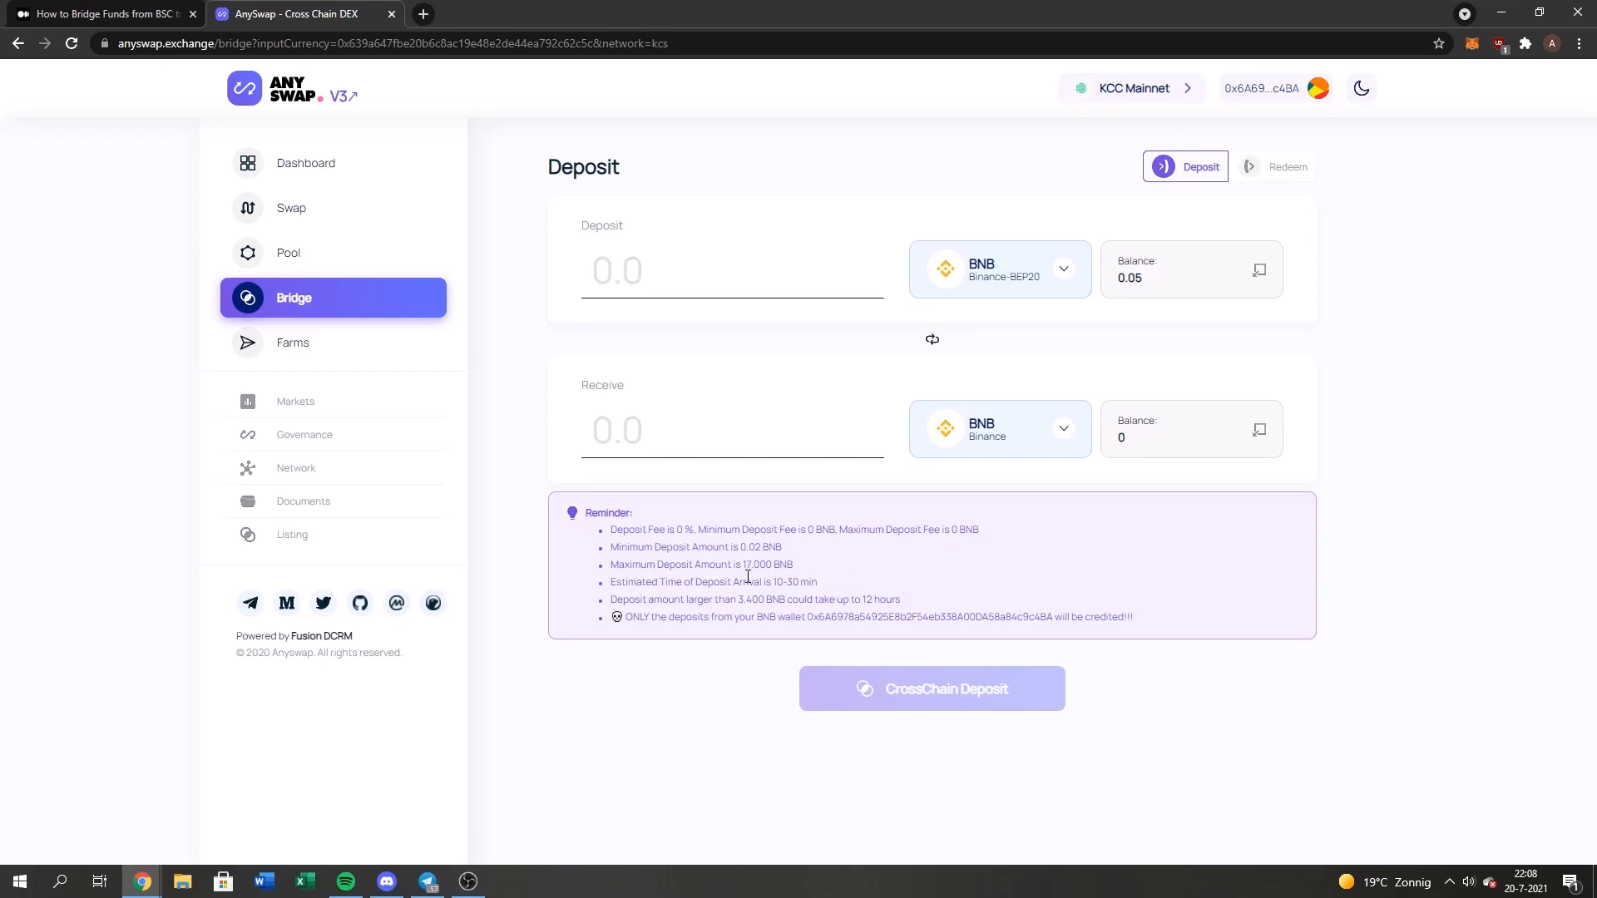
mouse_move(840, 576)
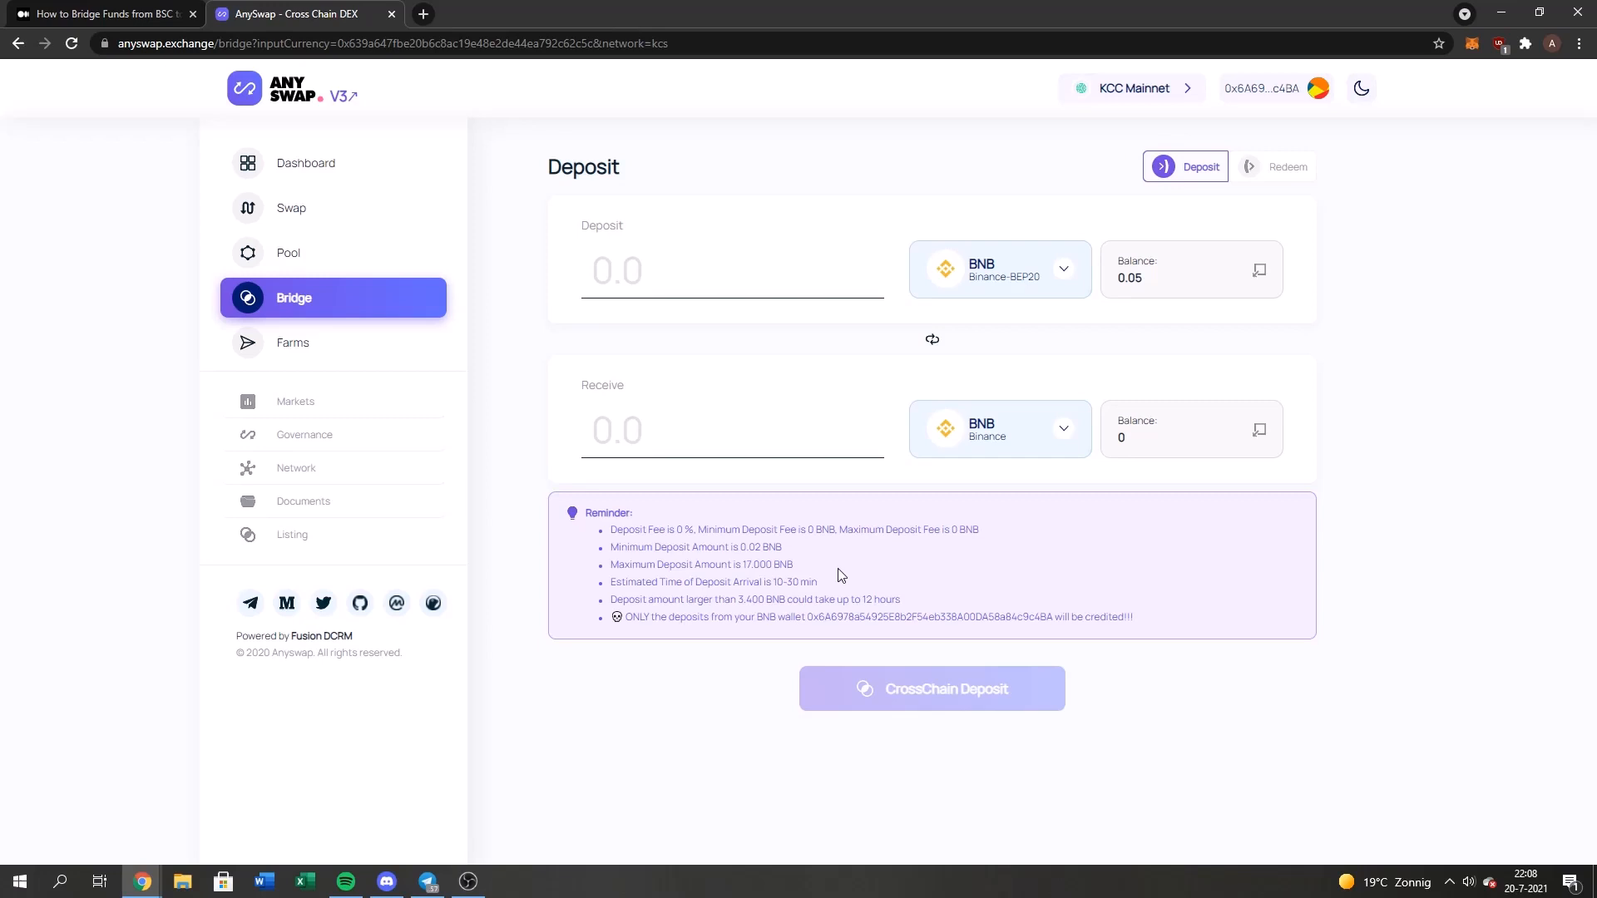
mouse_move(774, 569)
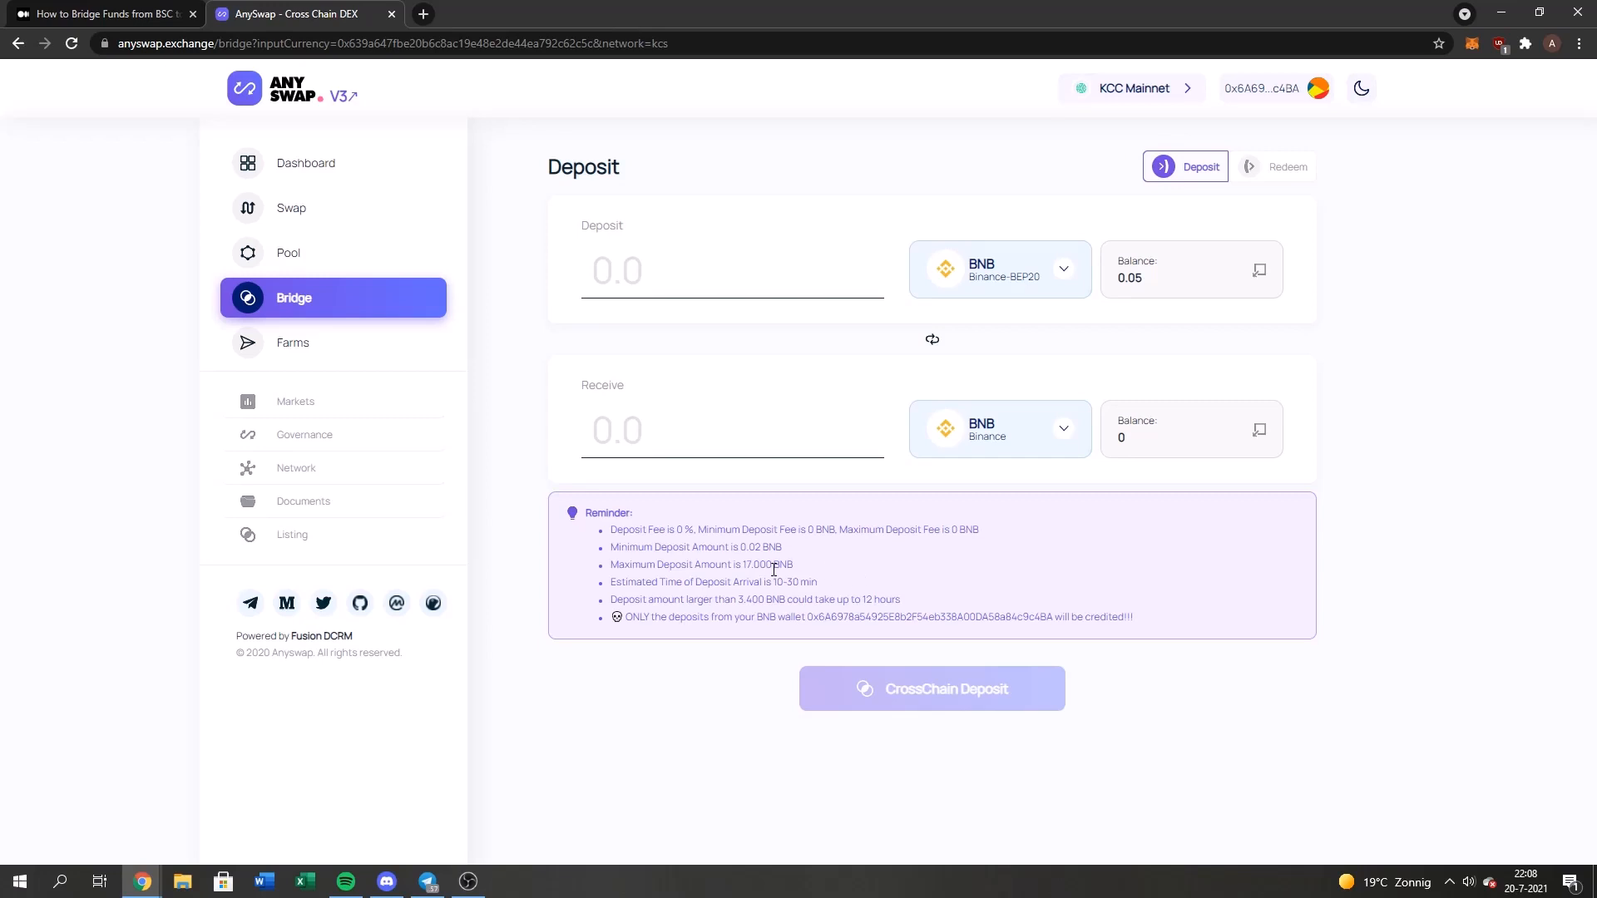
mouse_move(759, 637)
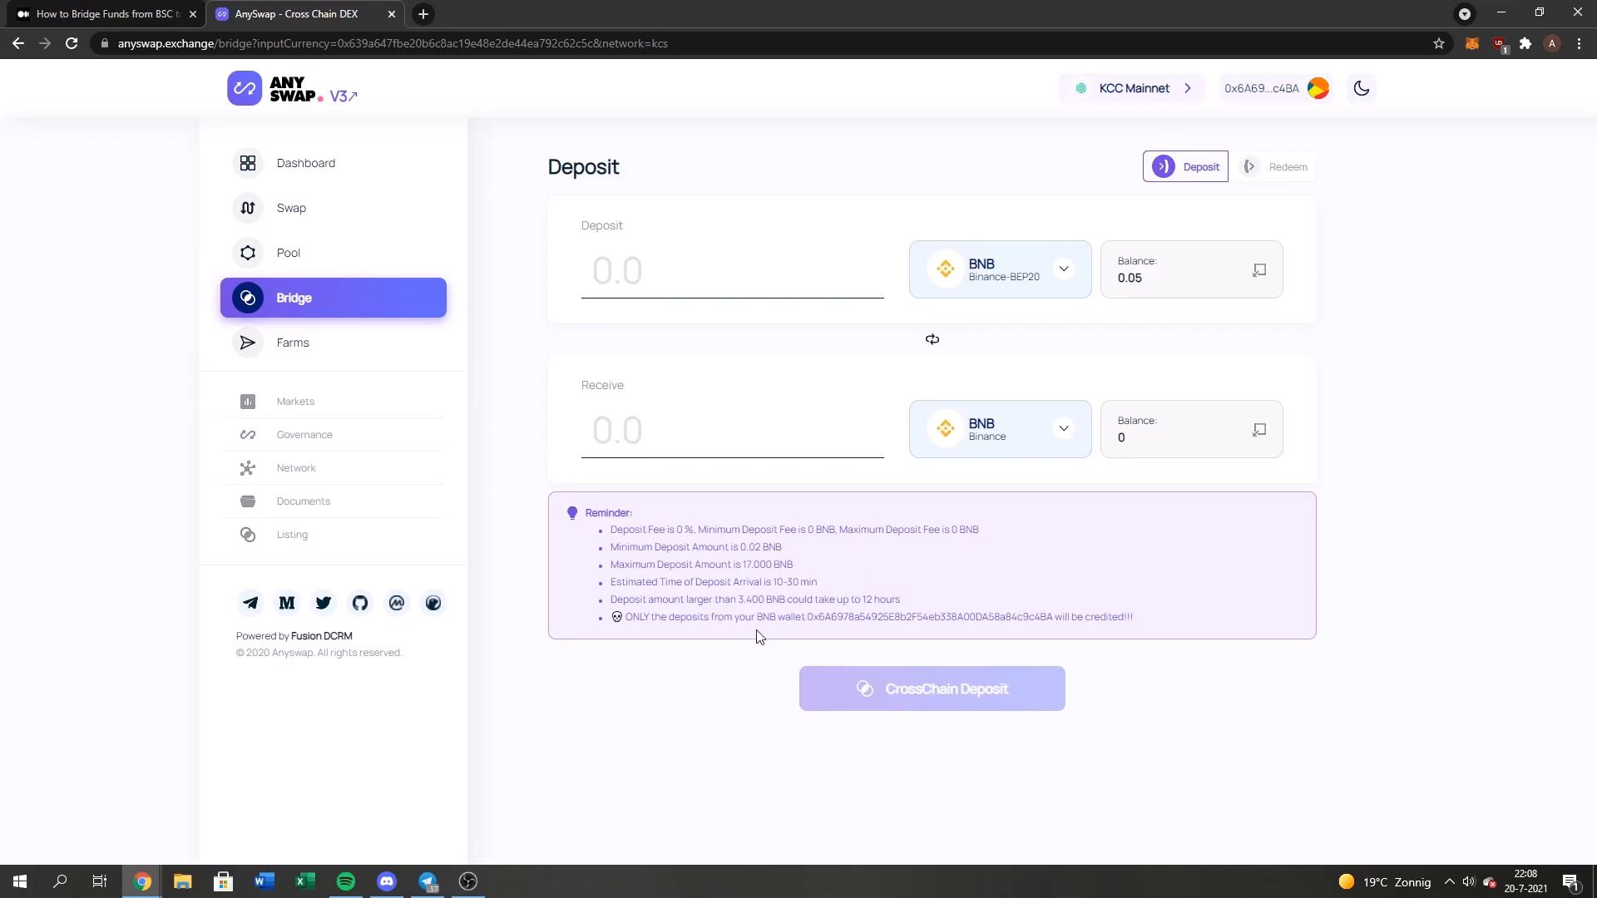
mouse_move(900, 582)
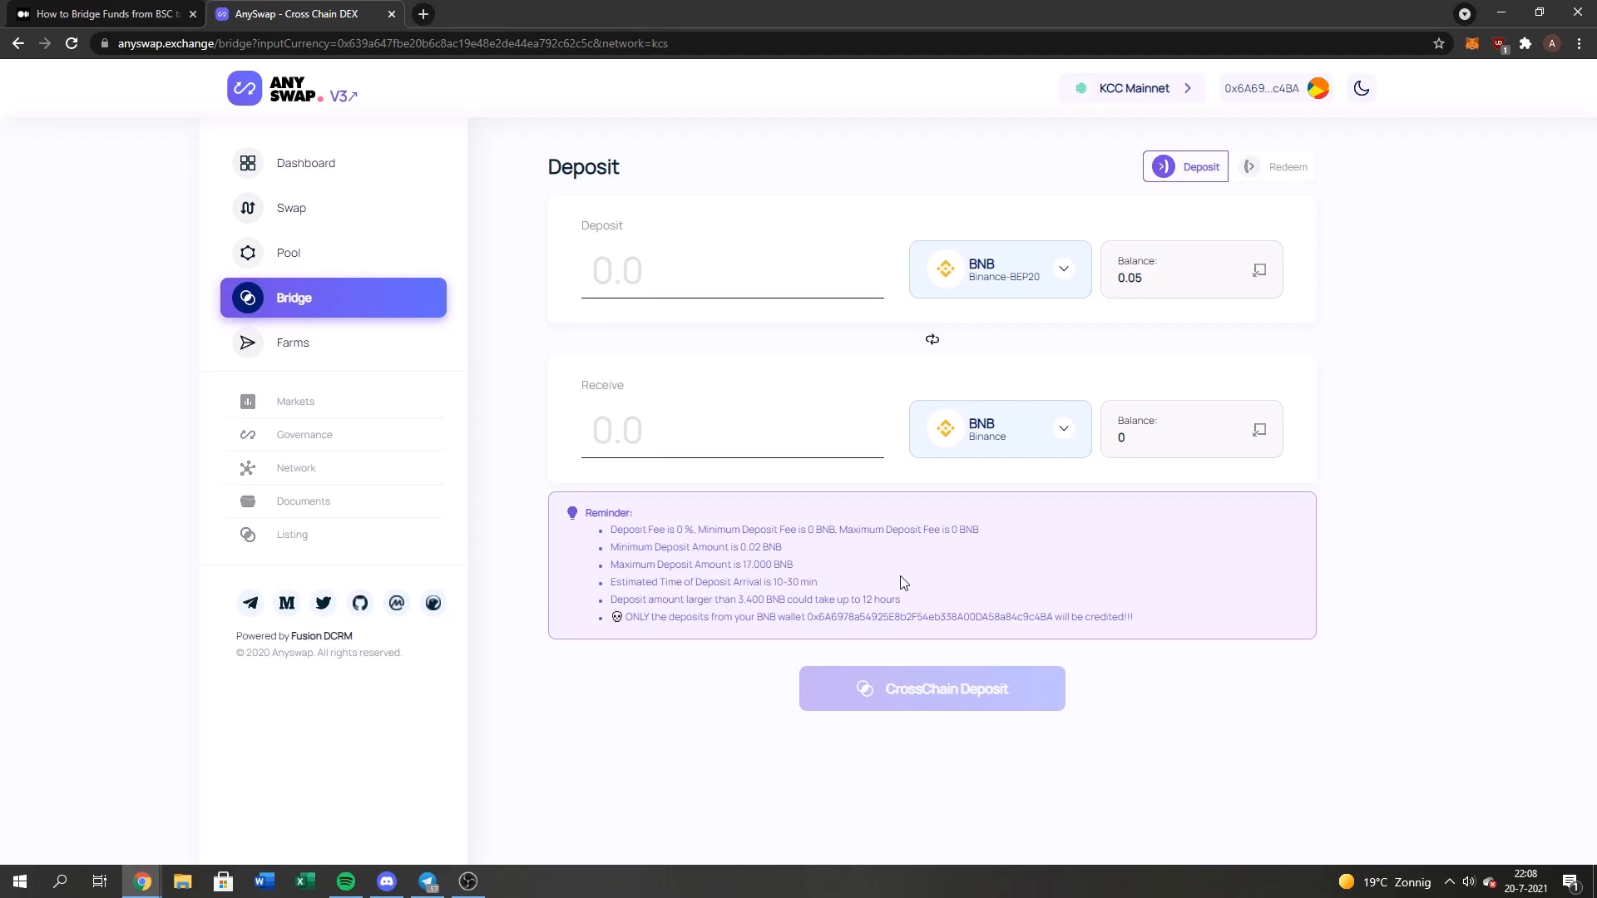
mouse_move(728, 661)
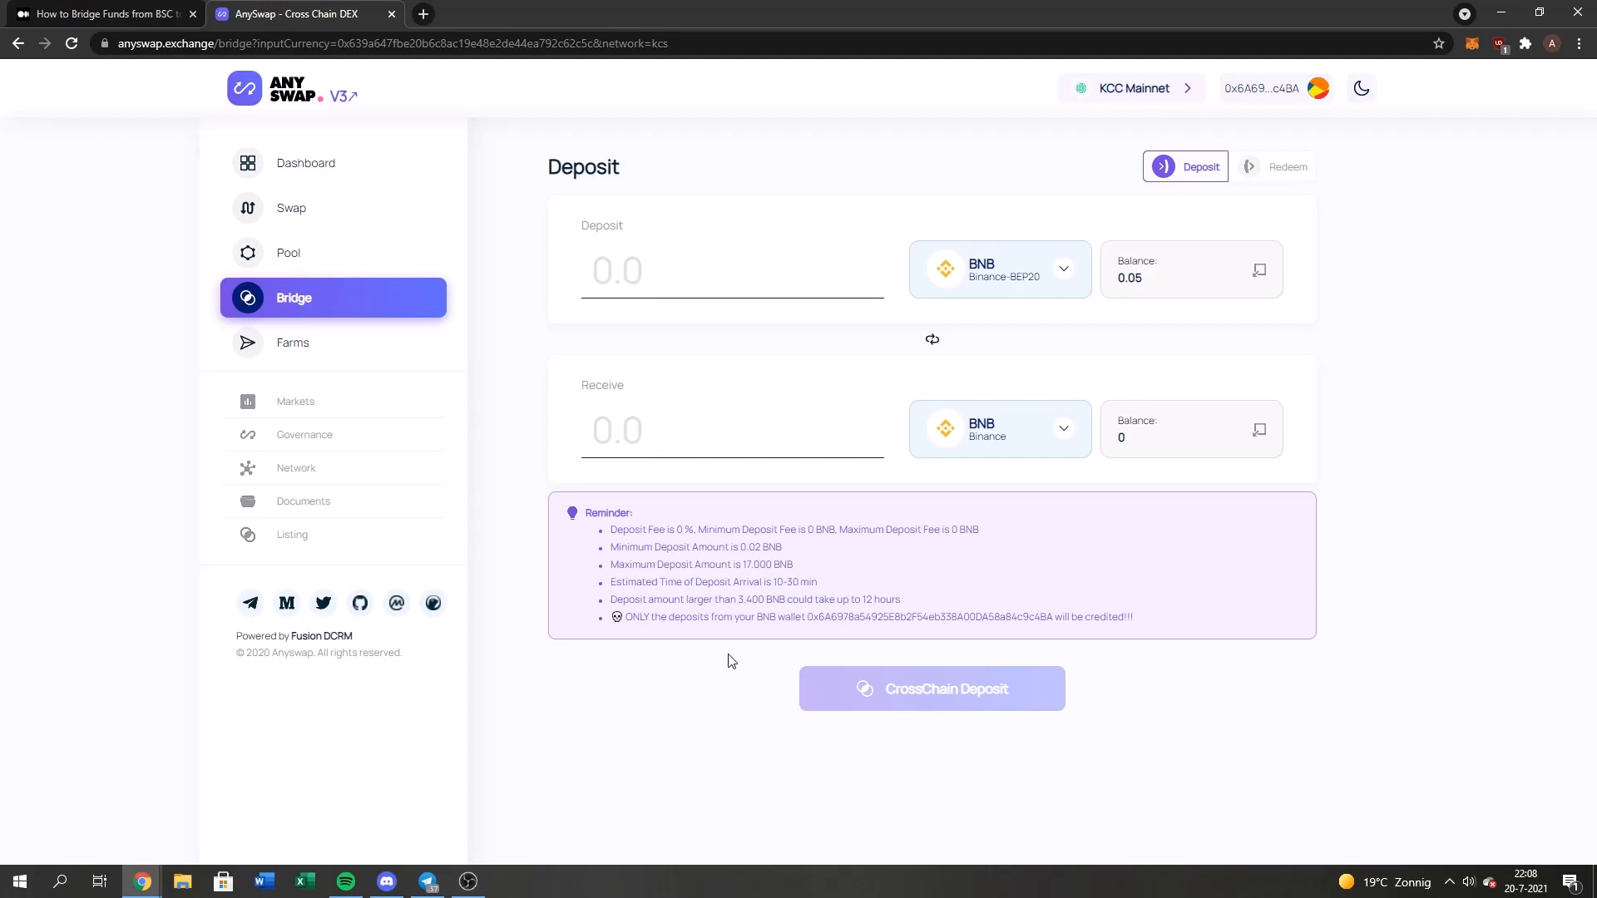
mouse_move(1213, 619)
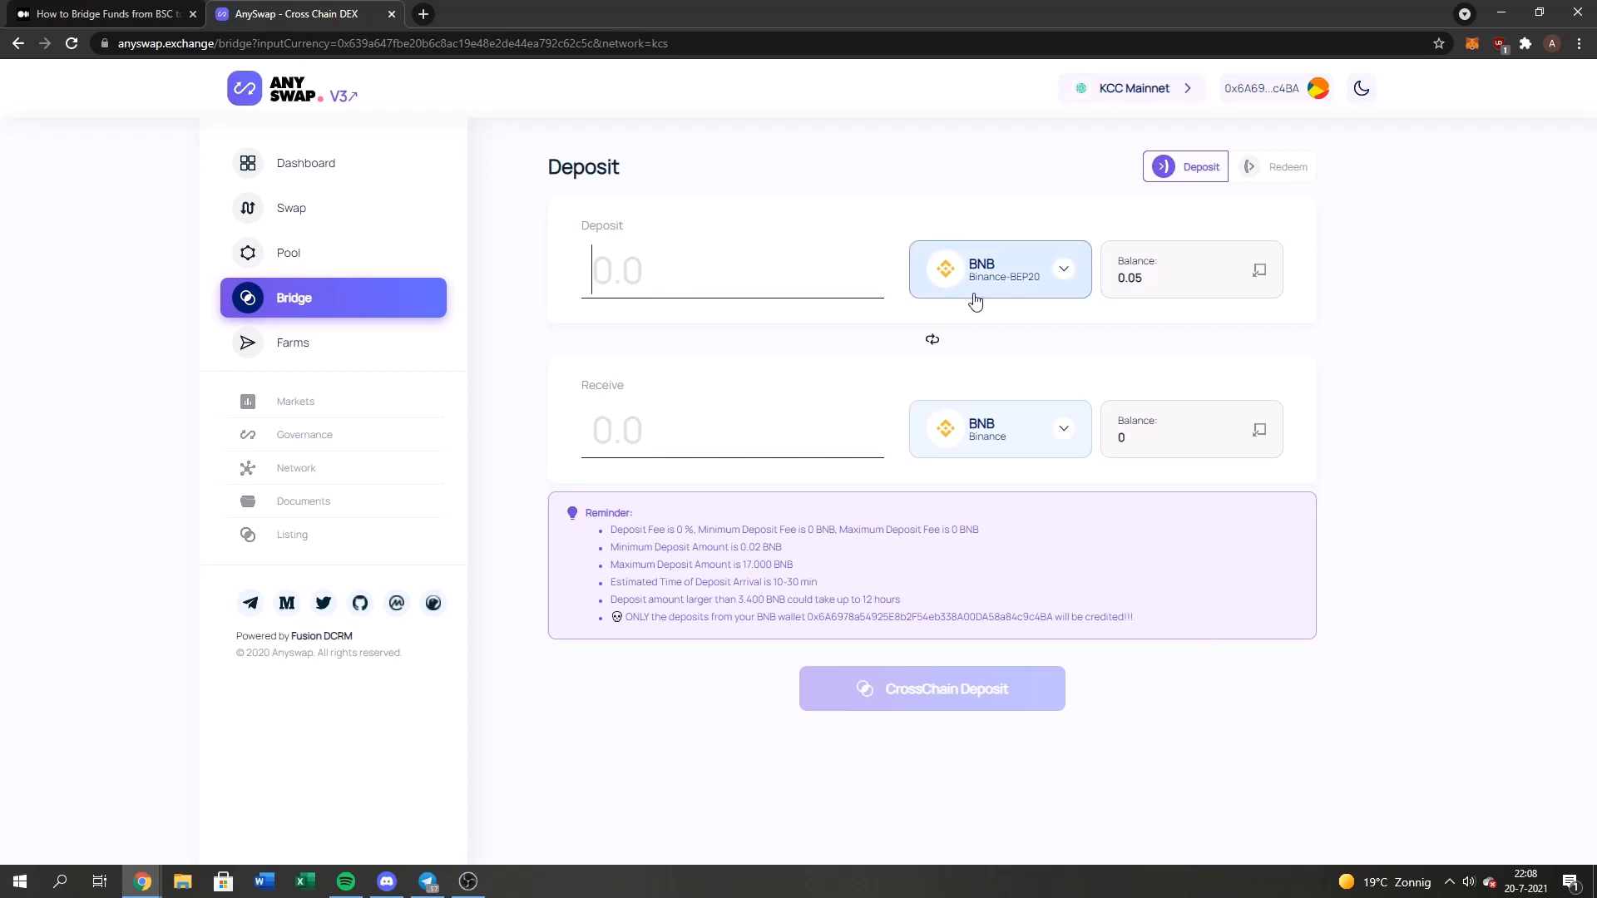
mouse_move(1216, 276)
text(0.04)
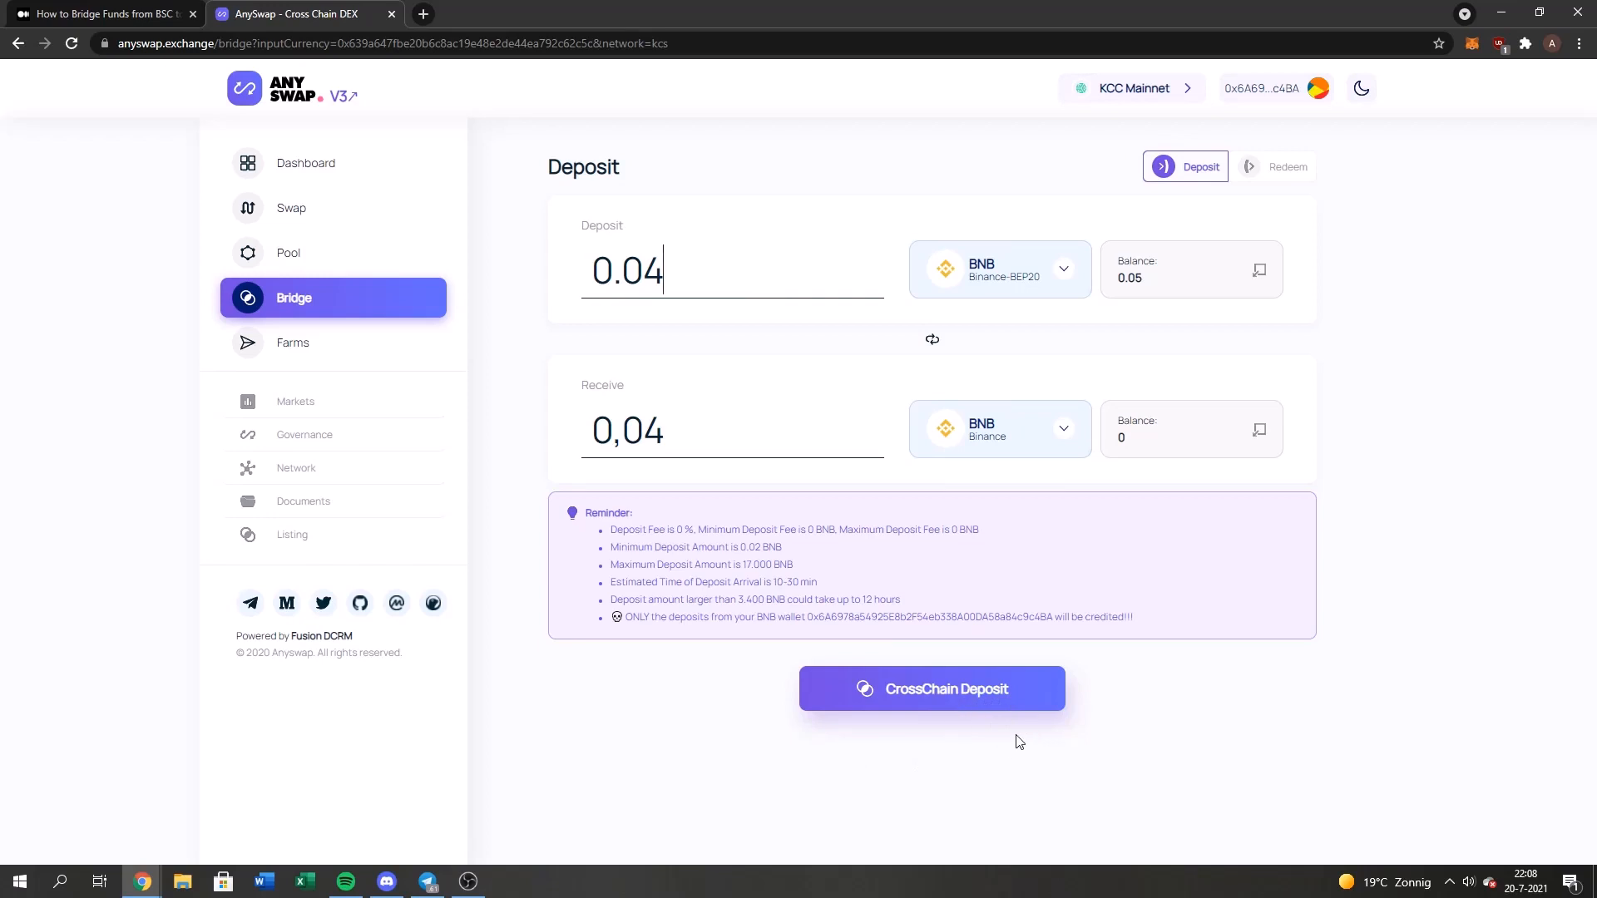
Deposit 0.04 BNB cross-chain, sign it in MetaMask, and view the pending BSC transaction details
click(930, 686)
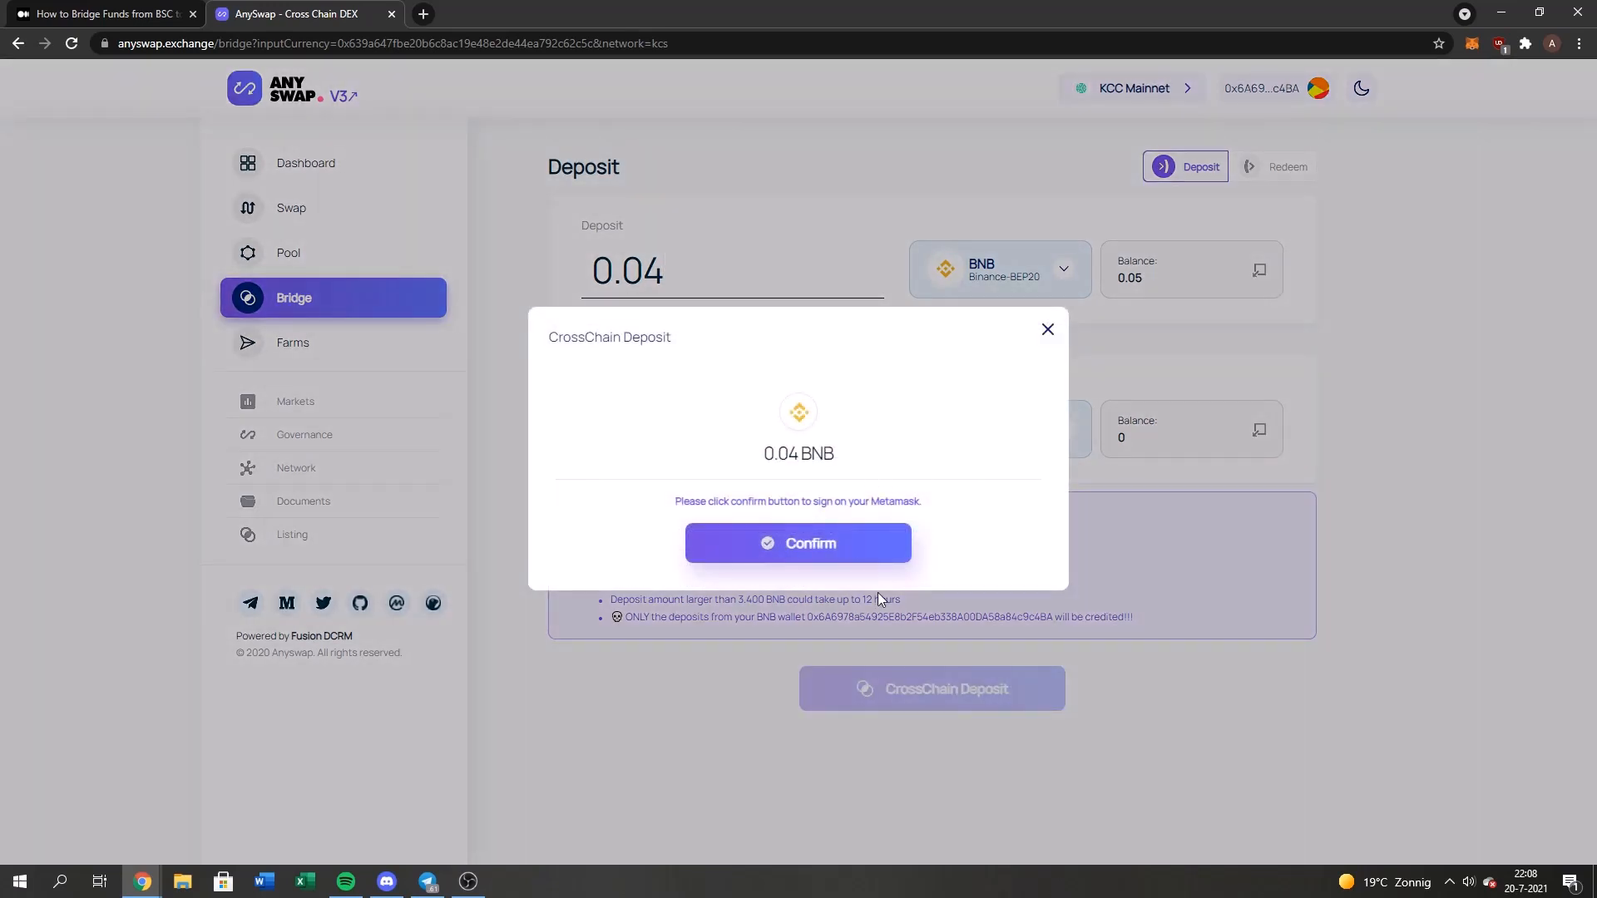
click(796, 542)
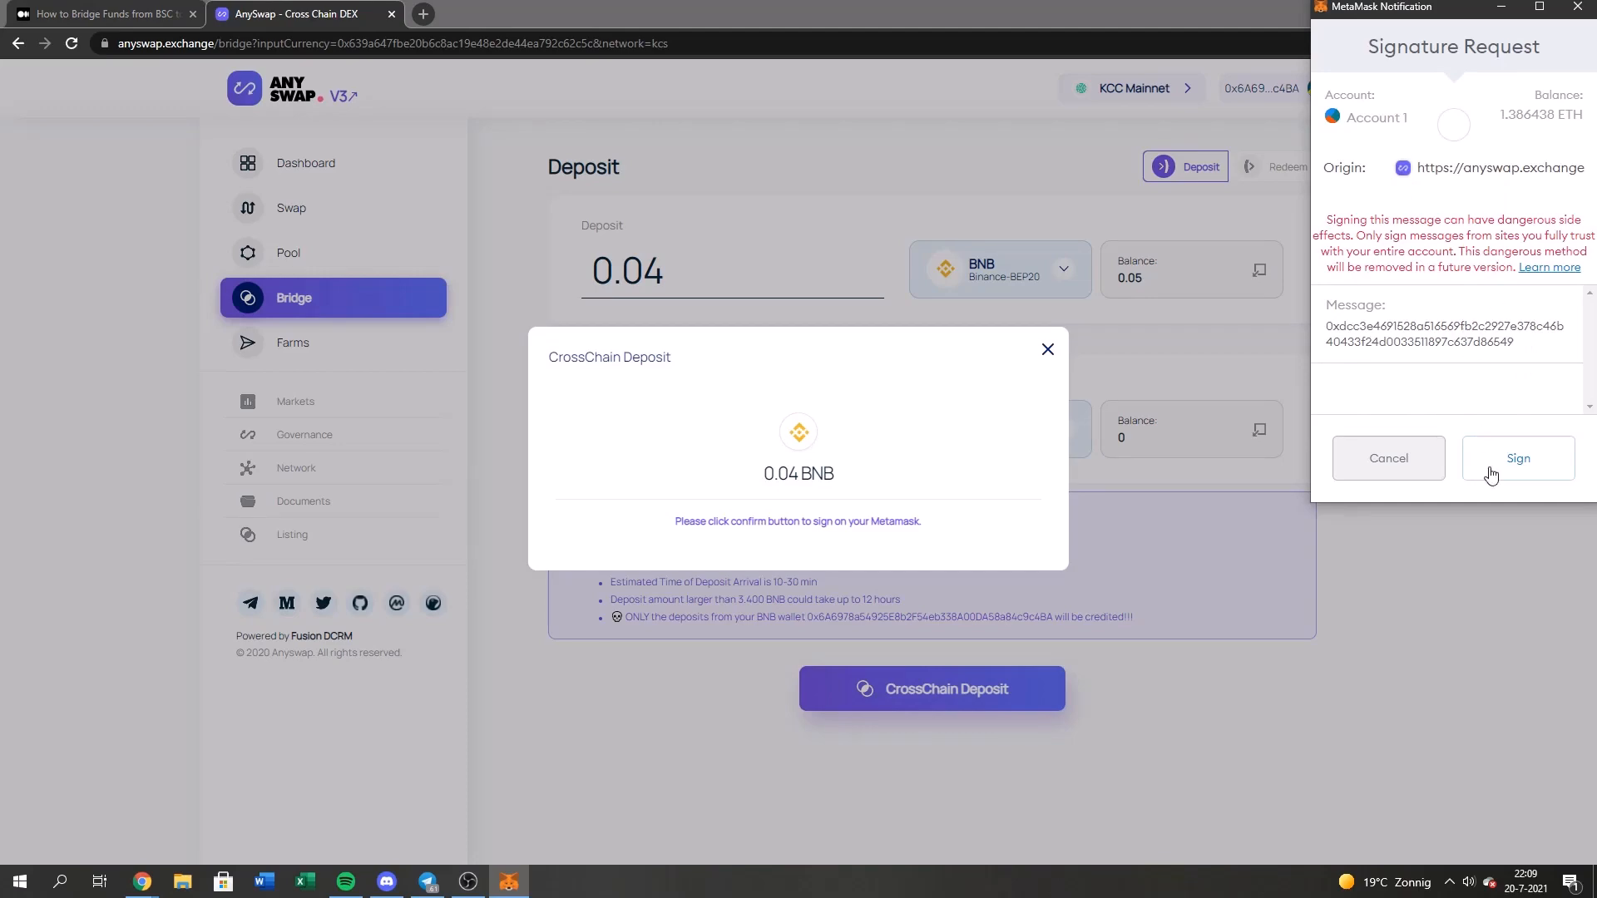
click(1516, 457)
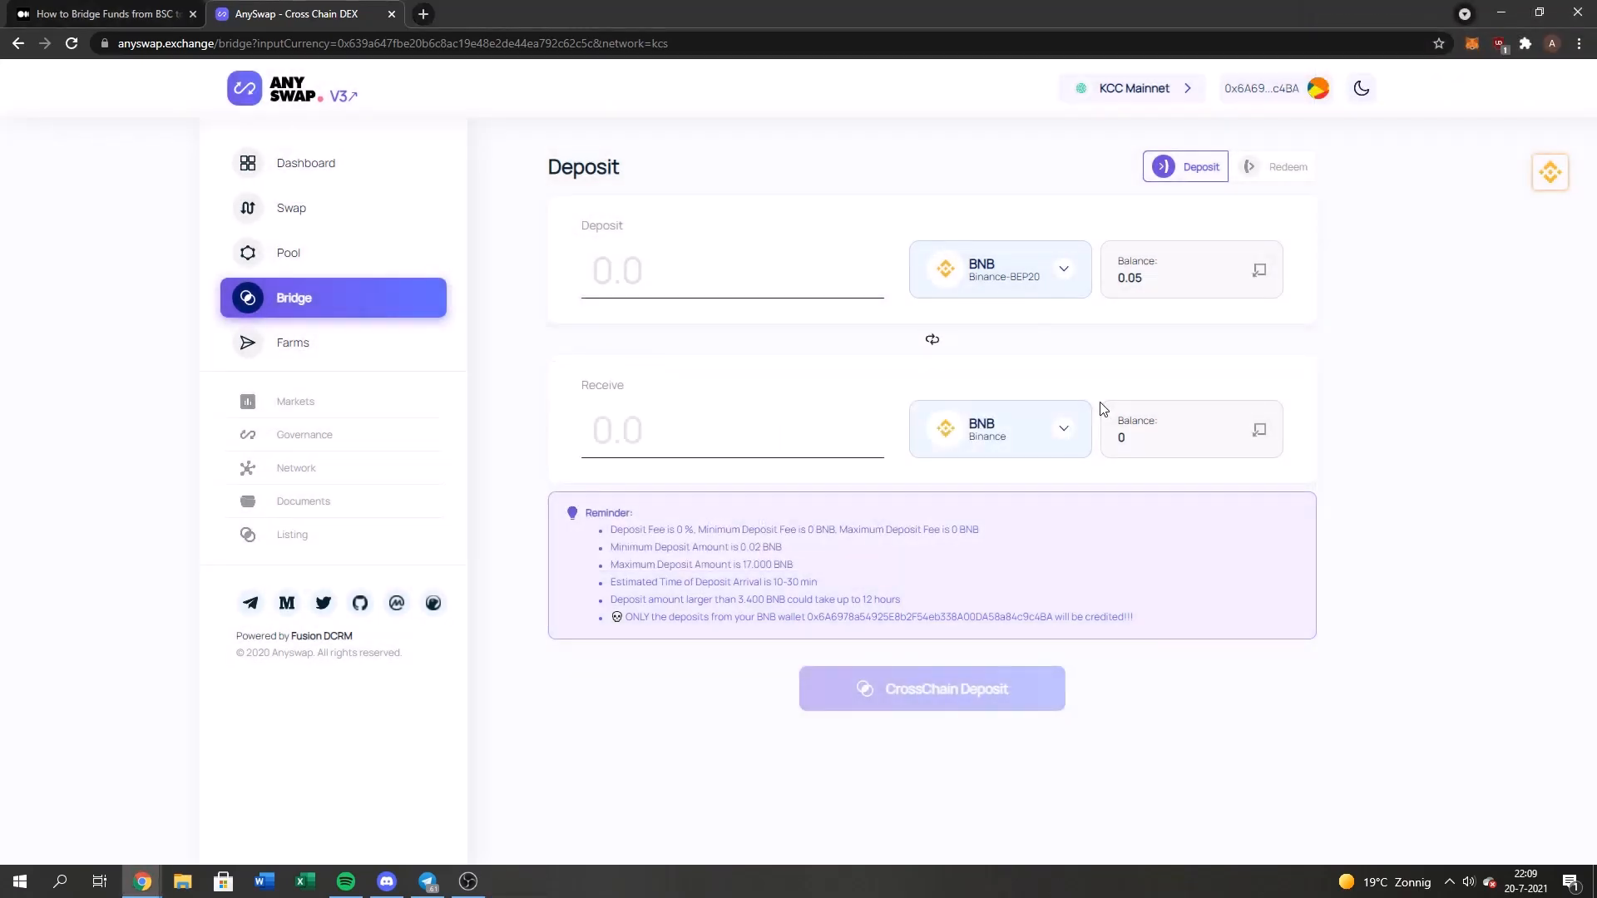
click(930, 687)
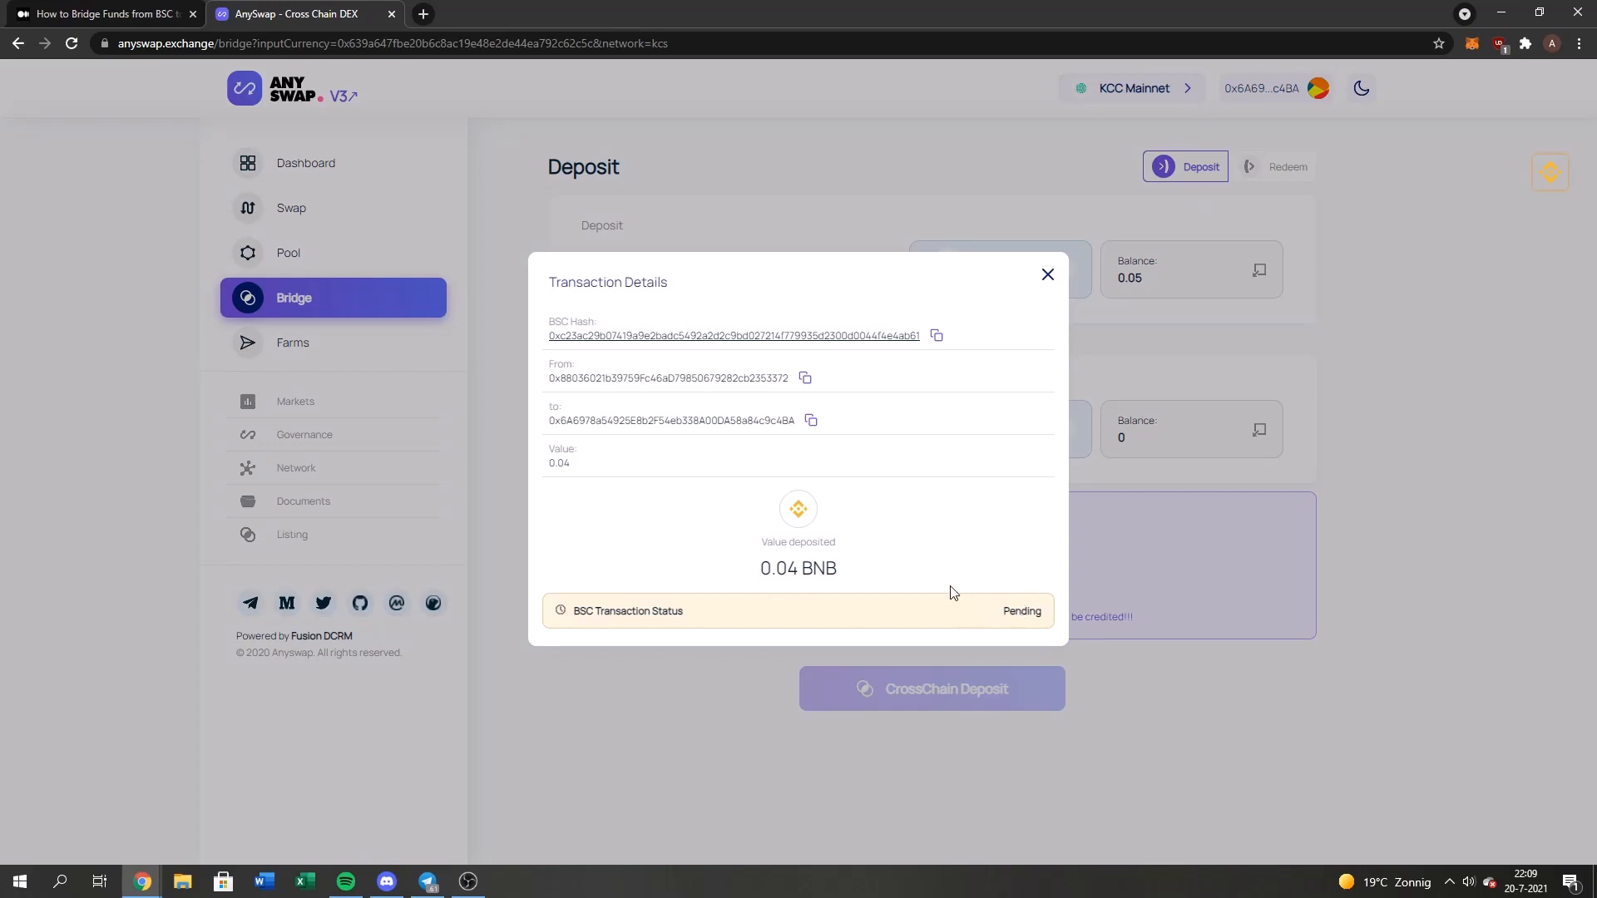
mouse_move(941, 584)
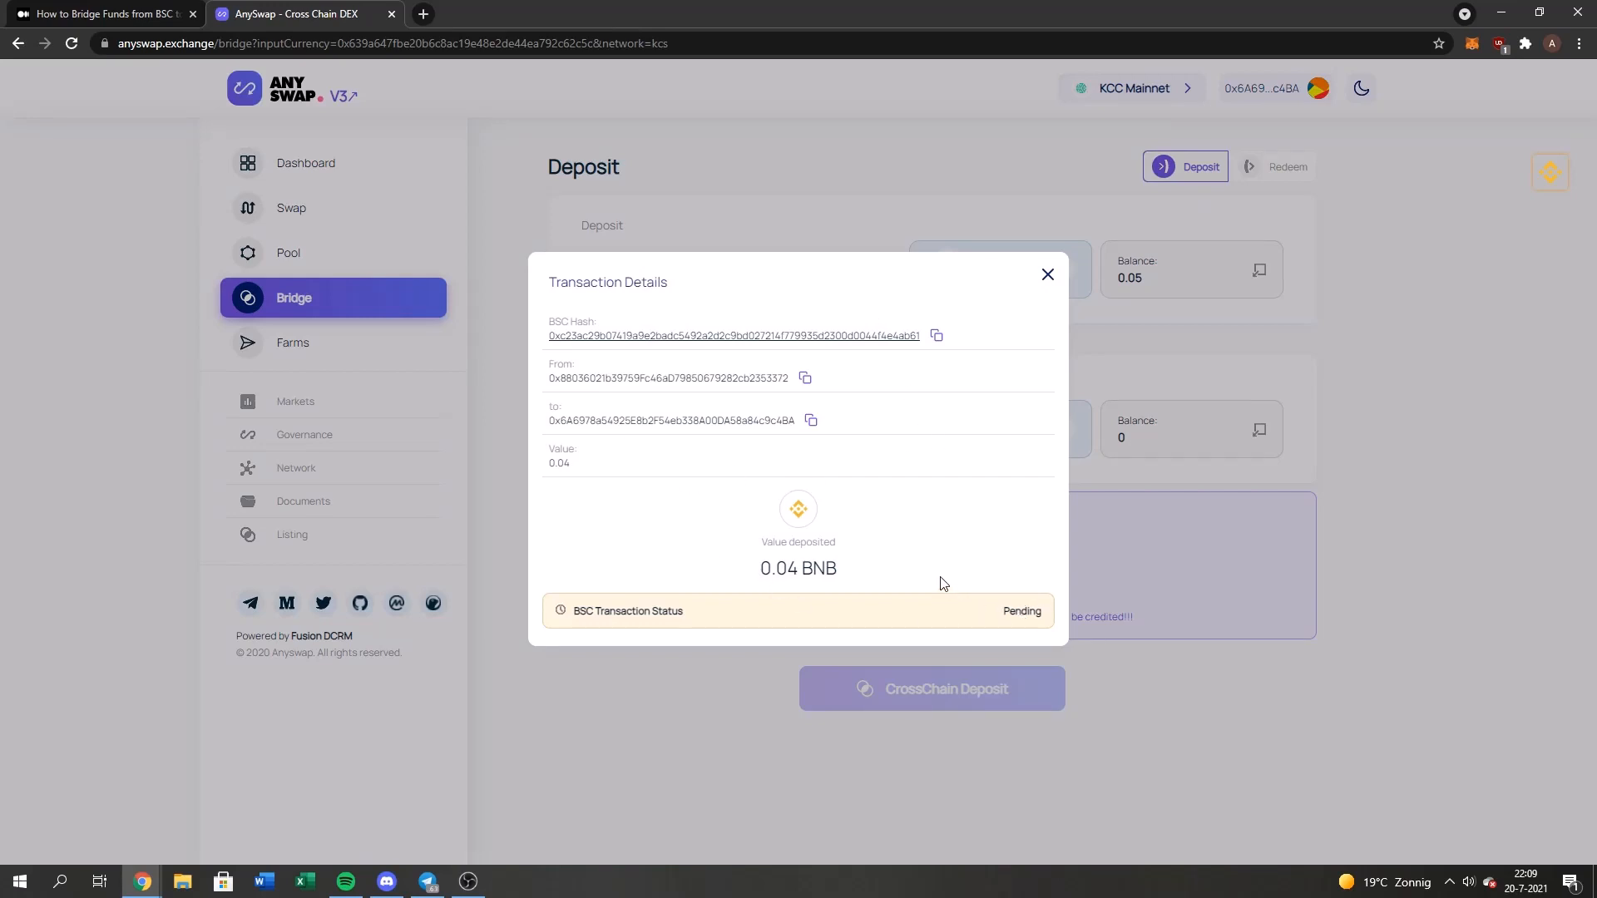
Close the transaction details and confirm 0.04 BNB received on KCC
click(1046, 275)
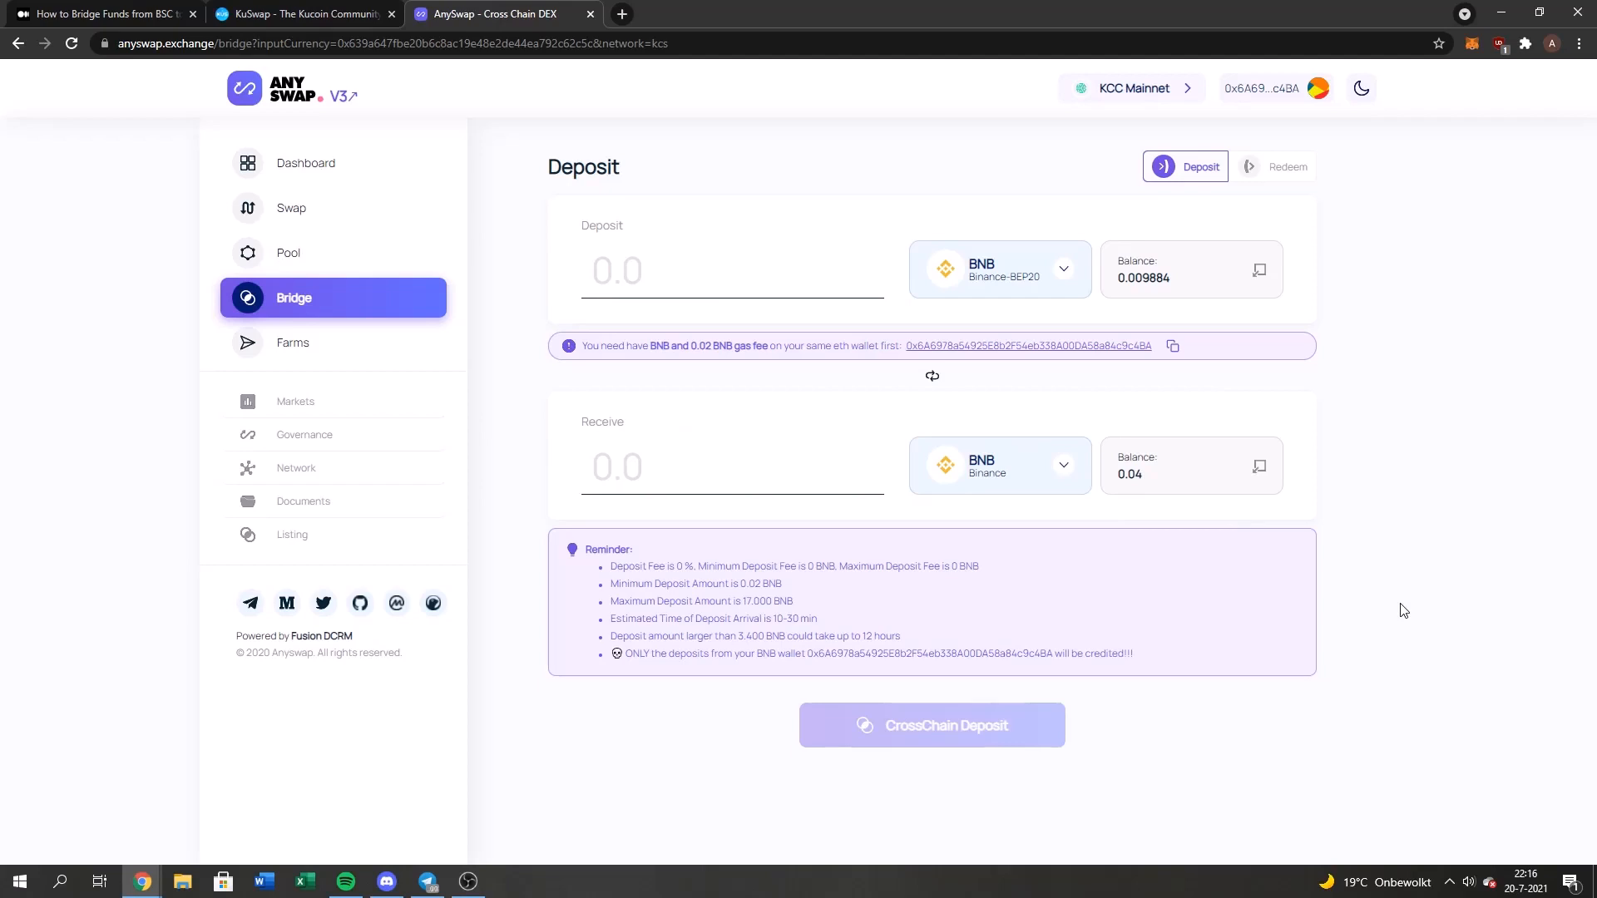
mouse_move(1166, 469)
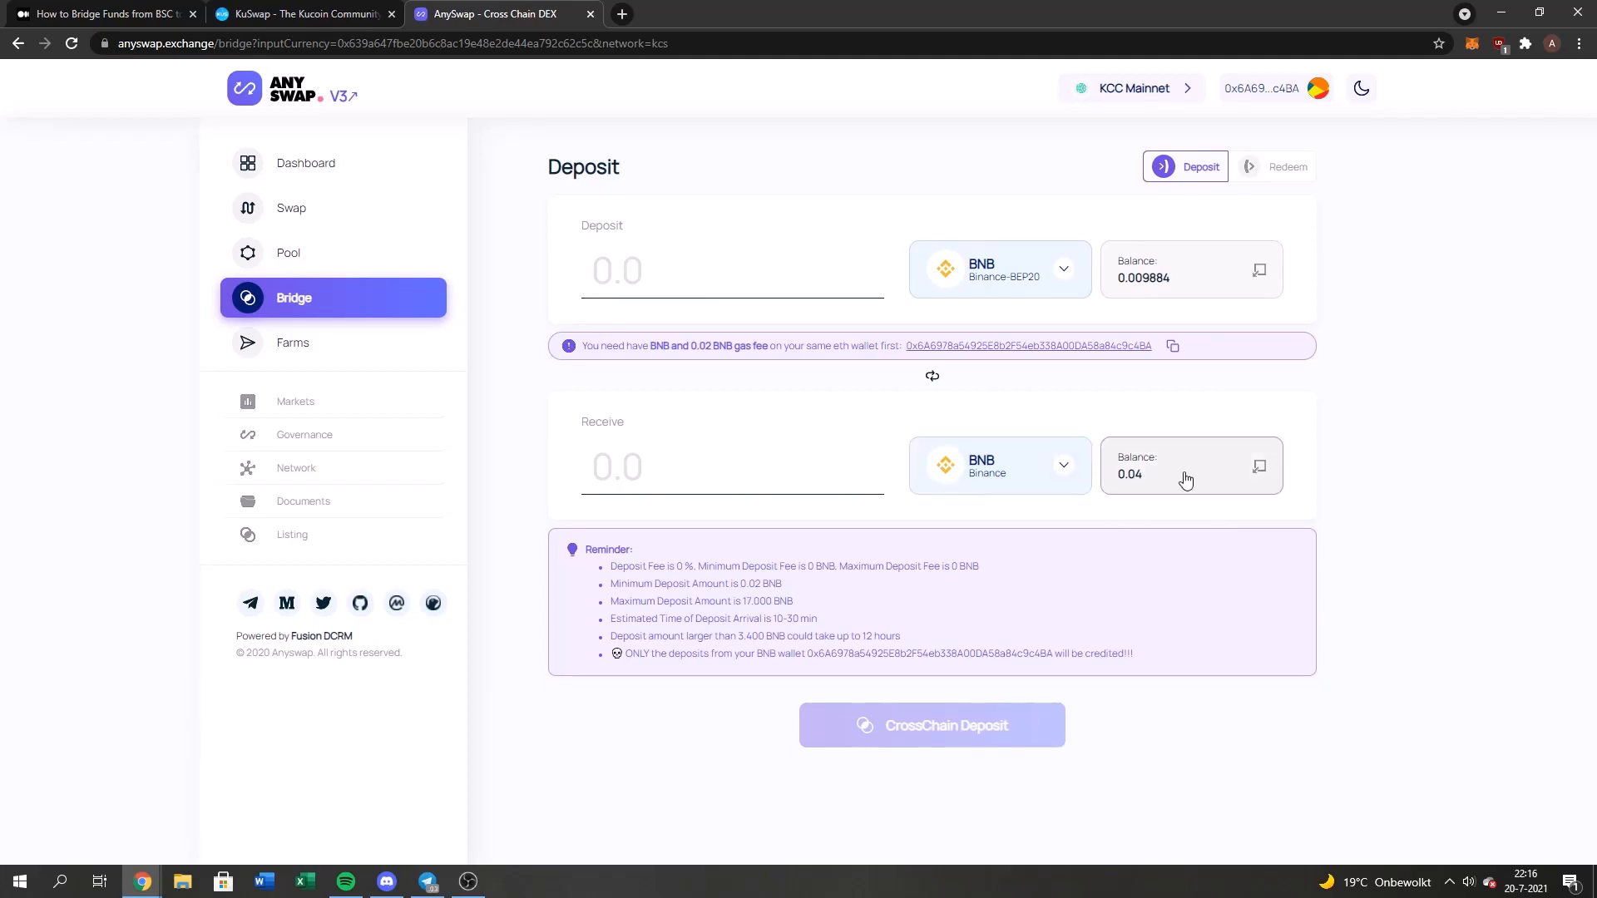
click(301, 14)
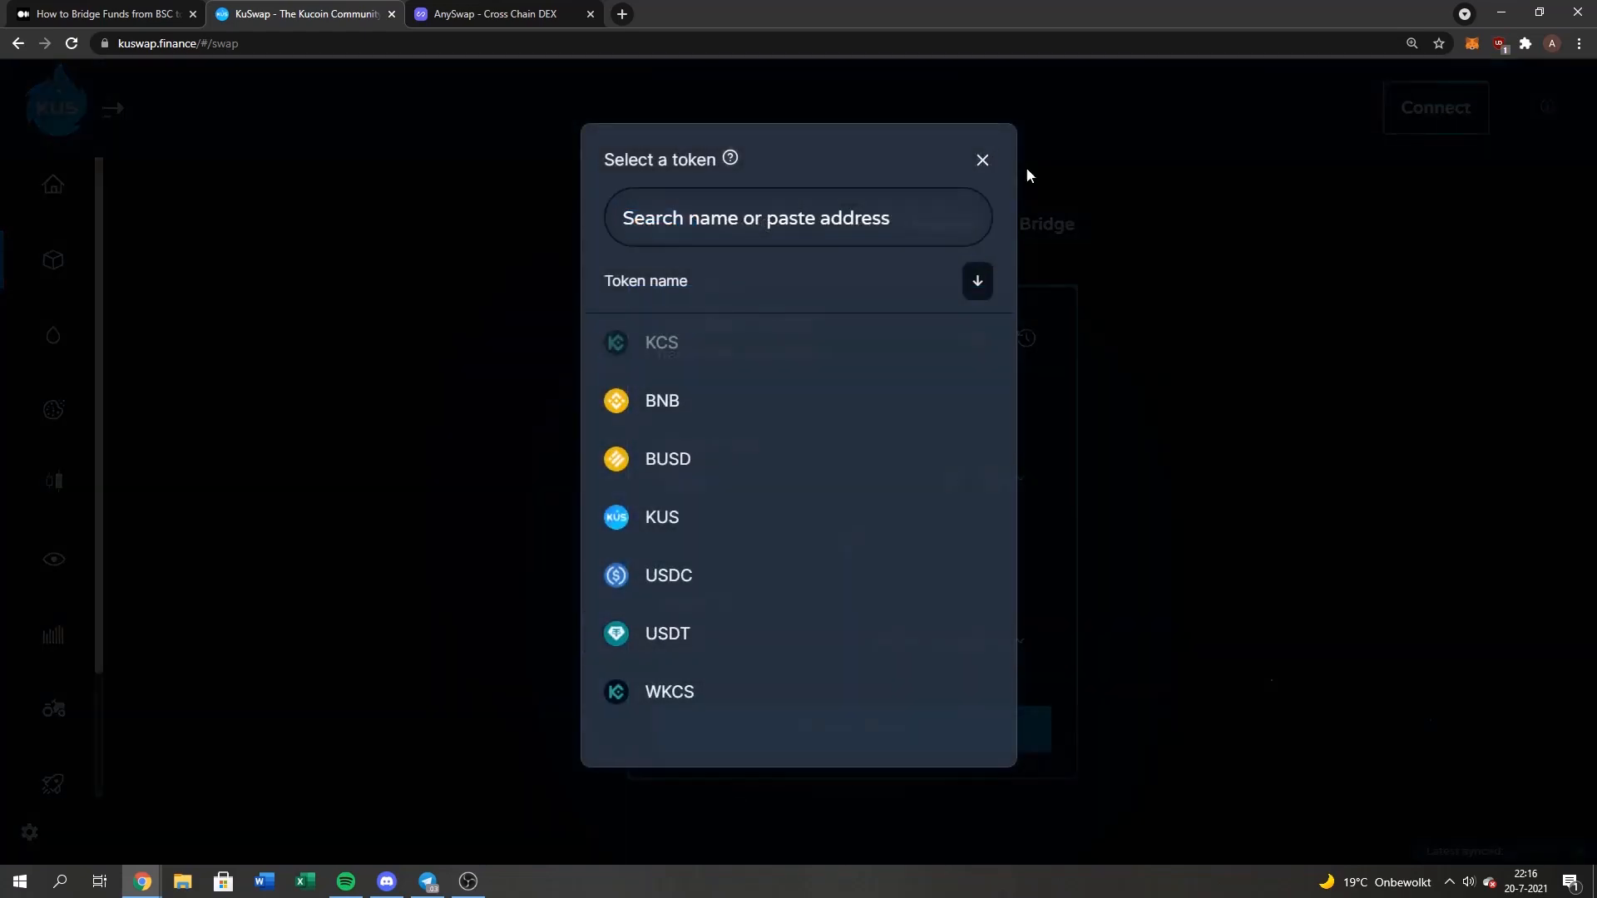
Select BNB in KuSwap's token list to confirm the 0.04 BNB balance, then return to AnySwap
click(982, 159)
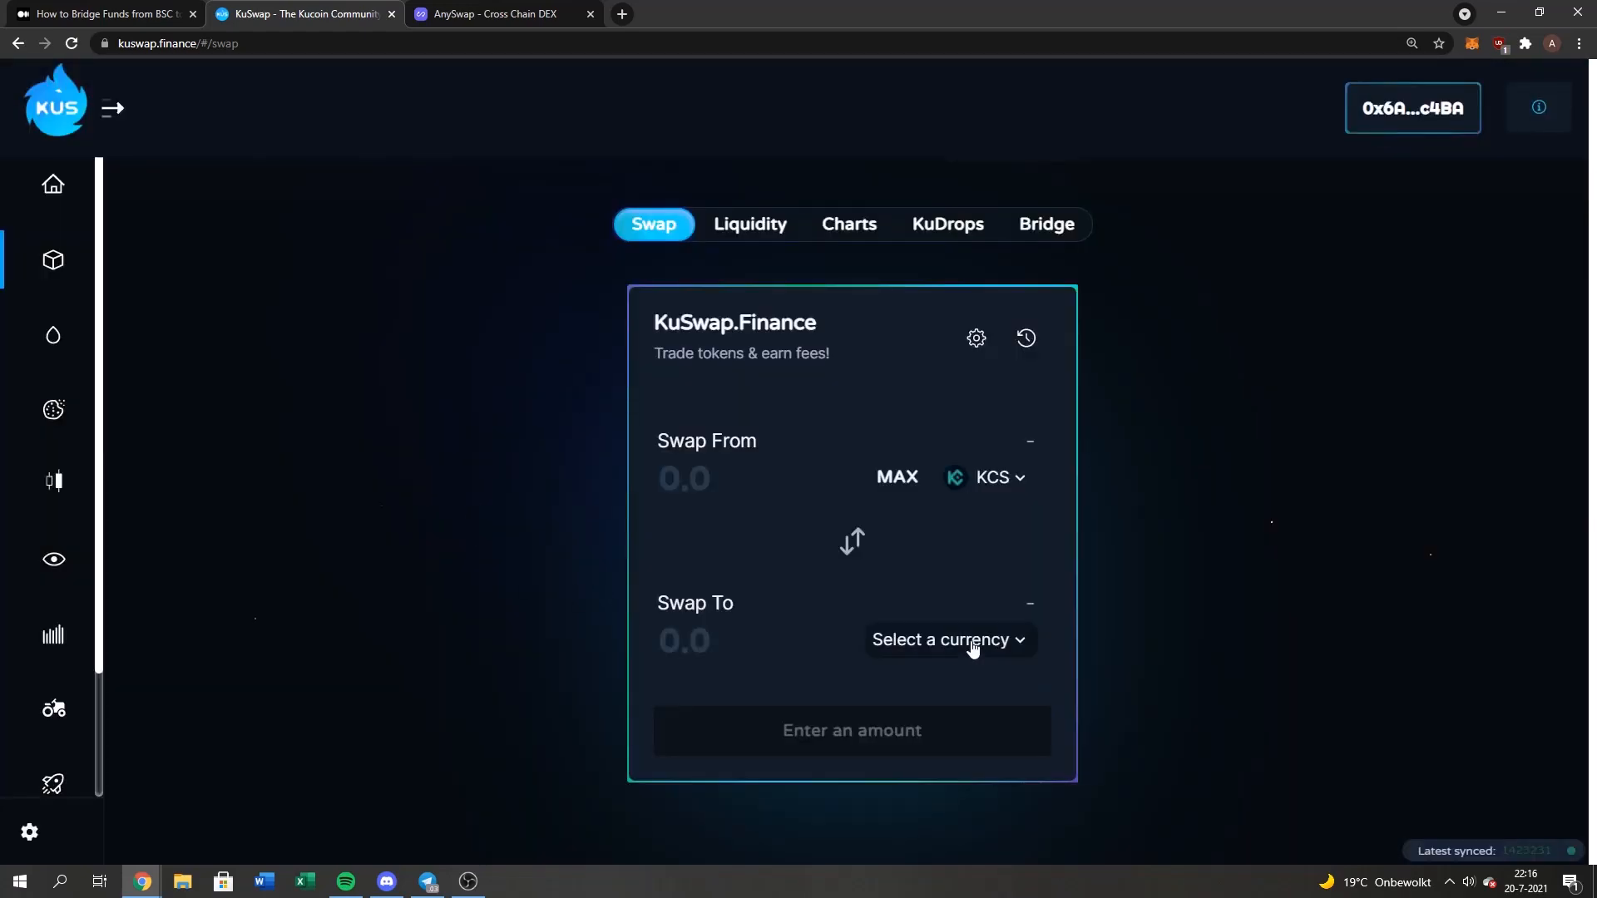
click(947, 639)
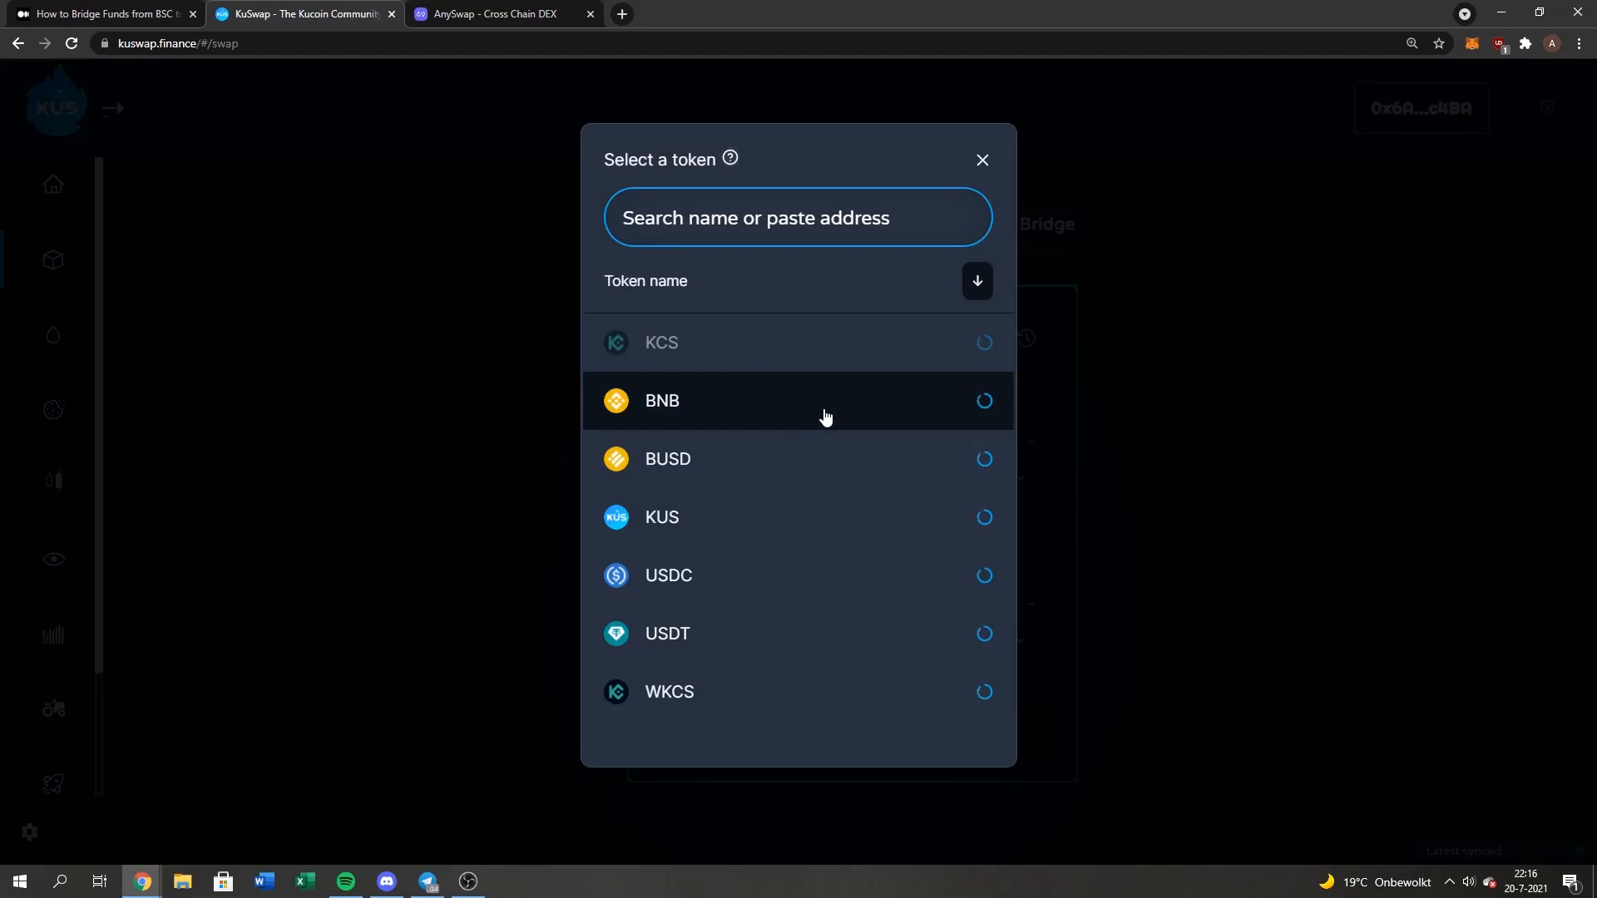
mouse_move(777, 394)
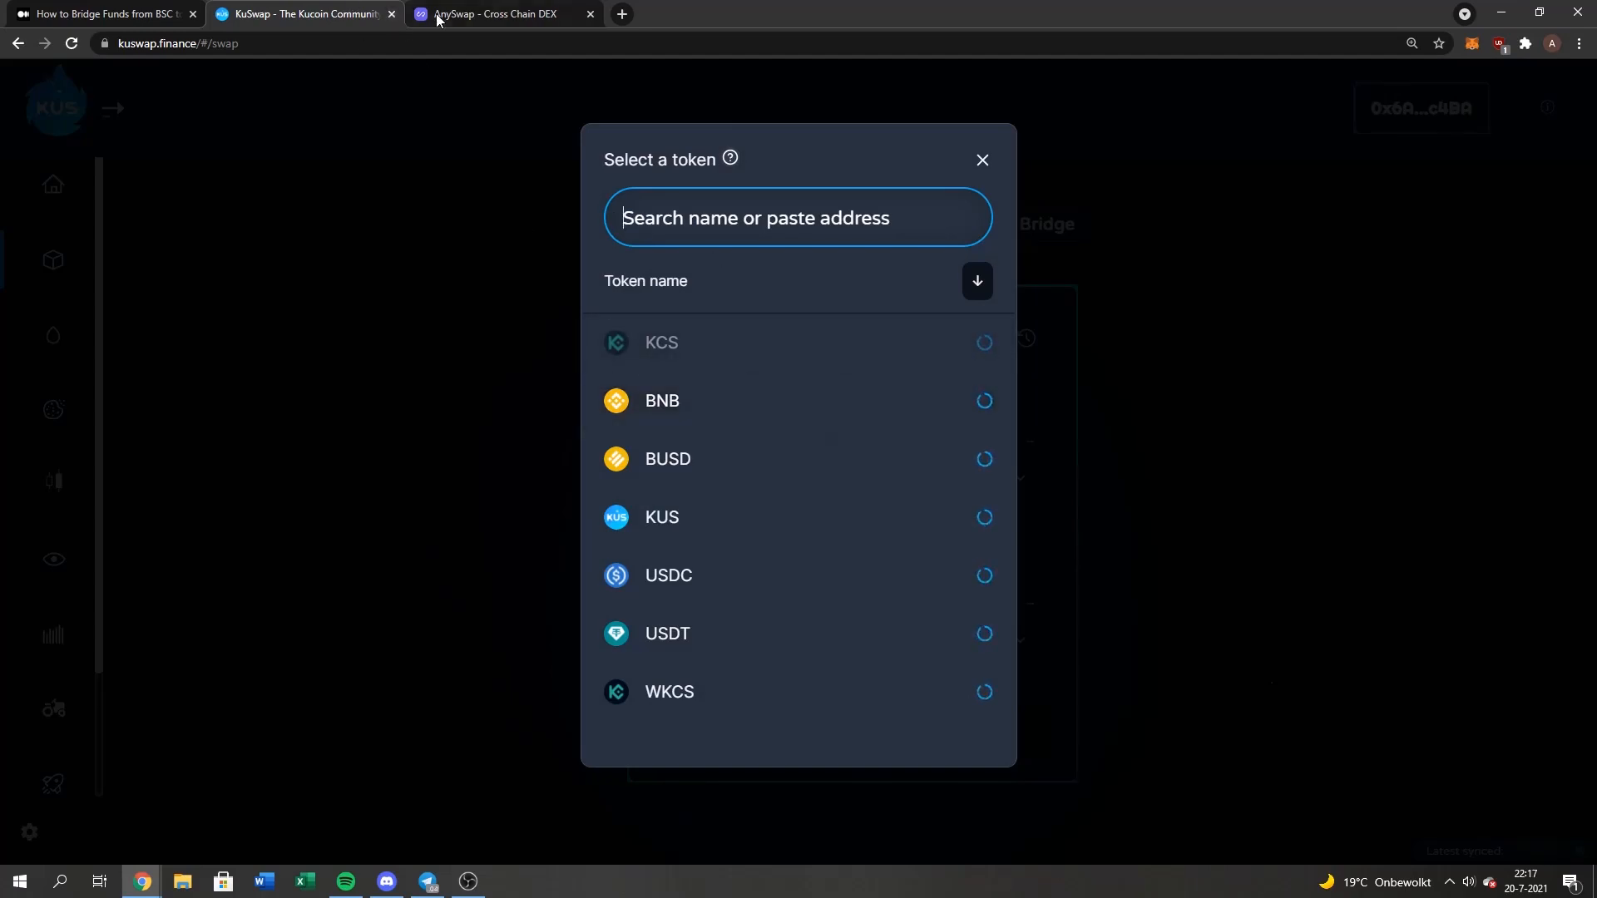
click(981, 160)
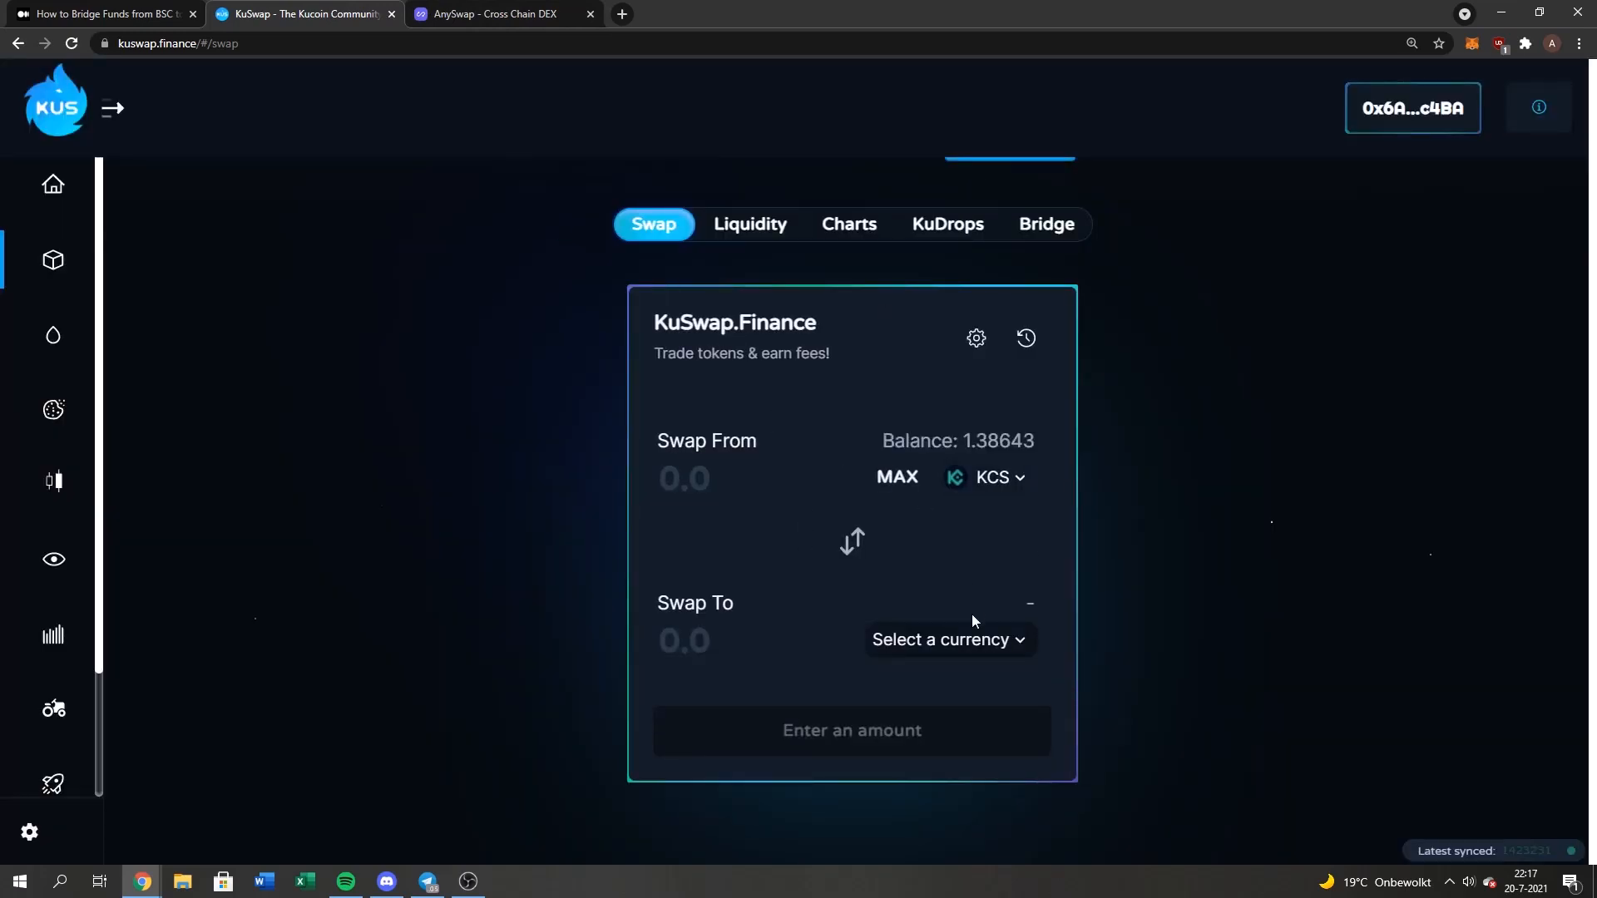
click(948, 638)
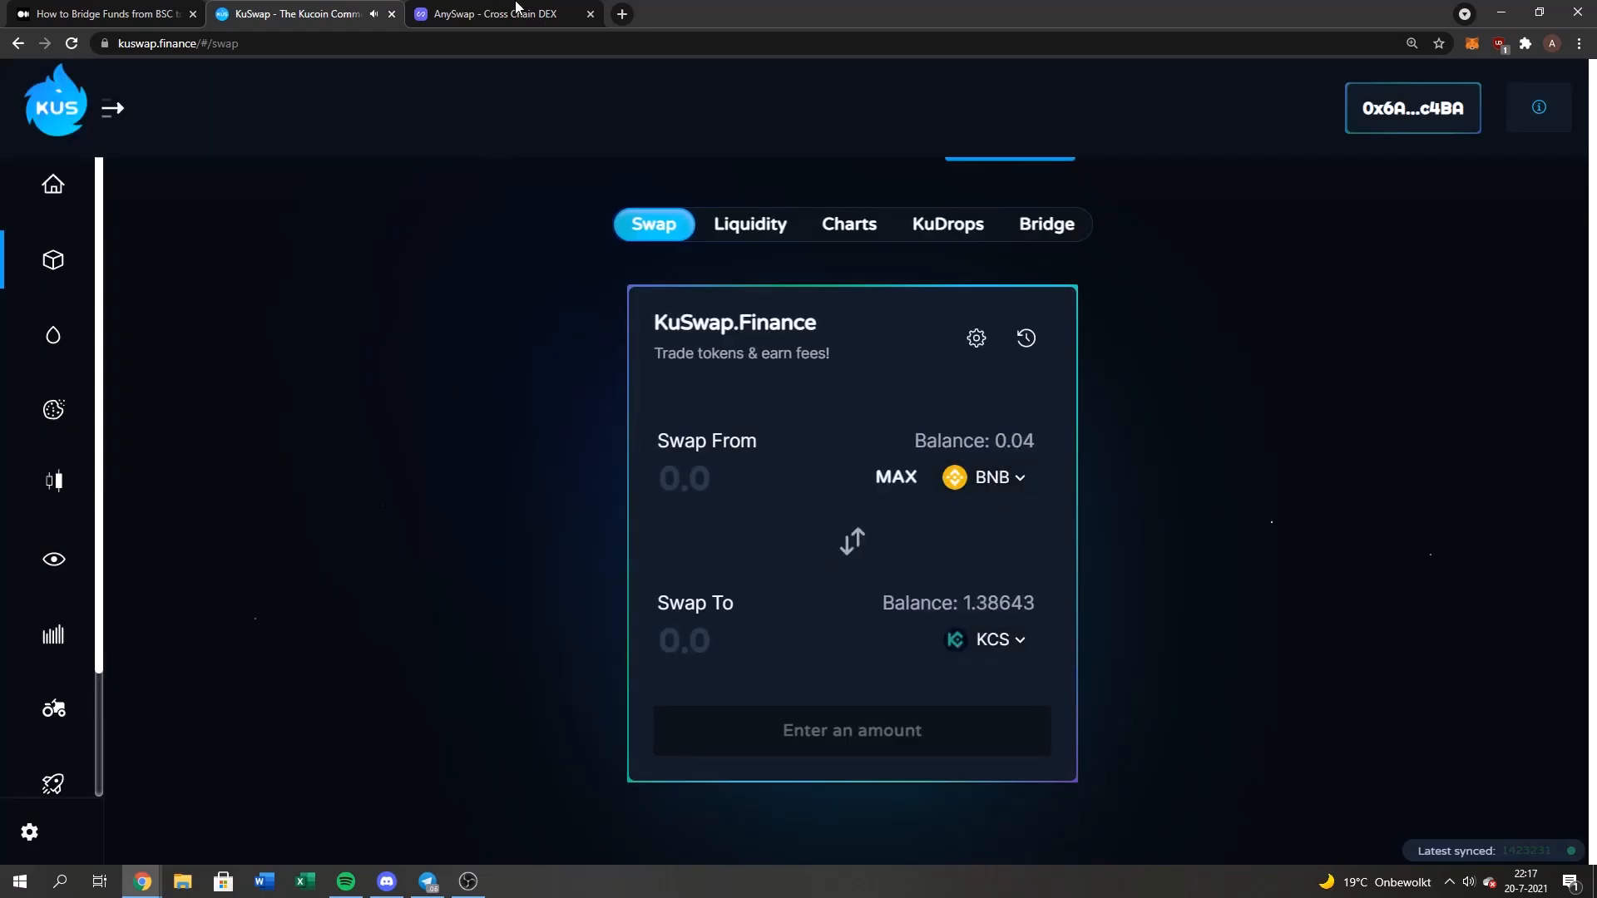
click(499, 13)
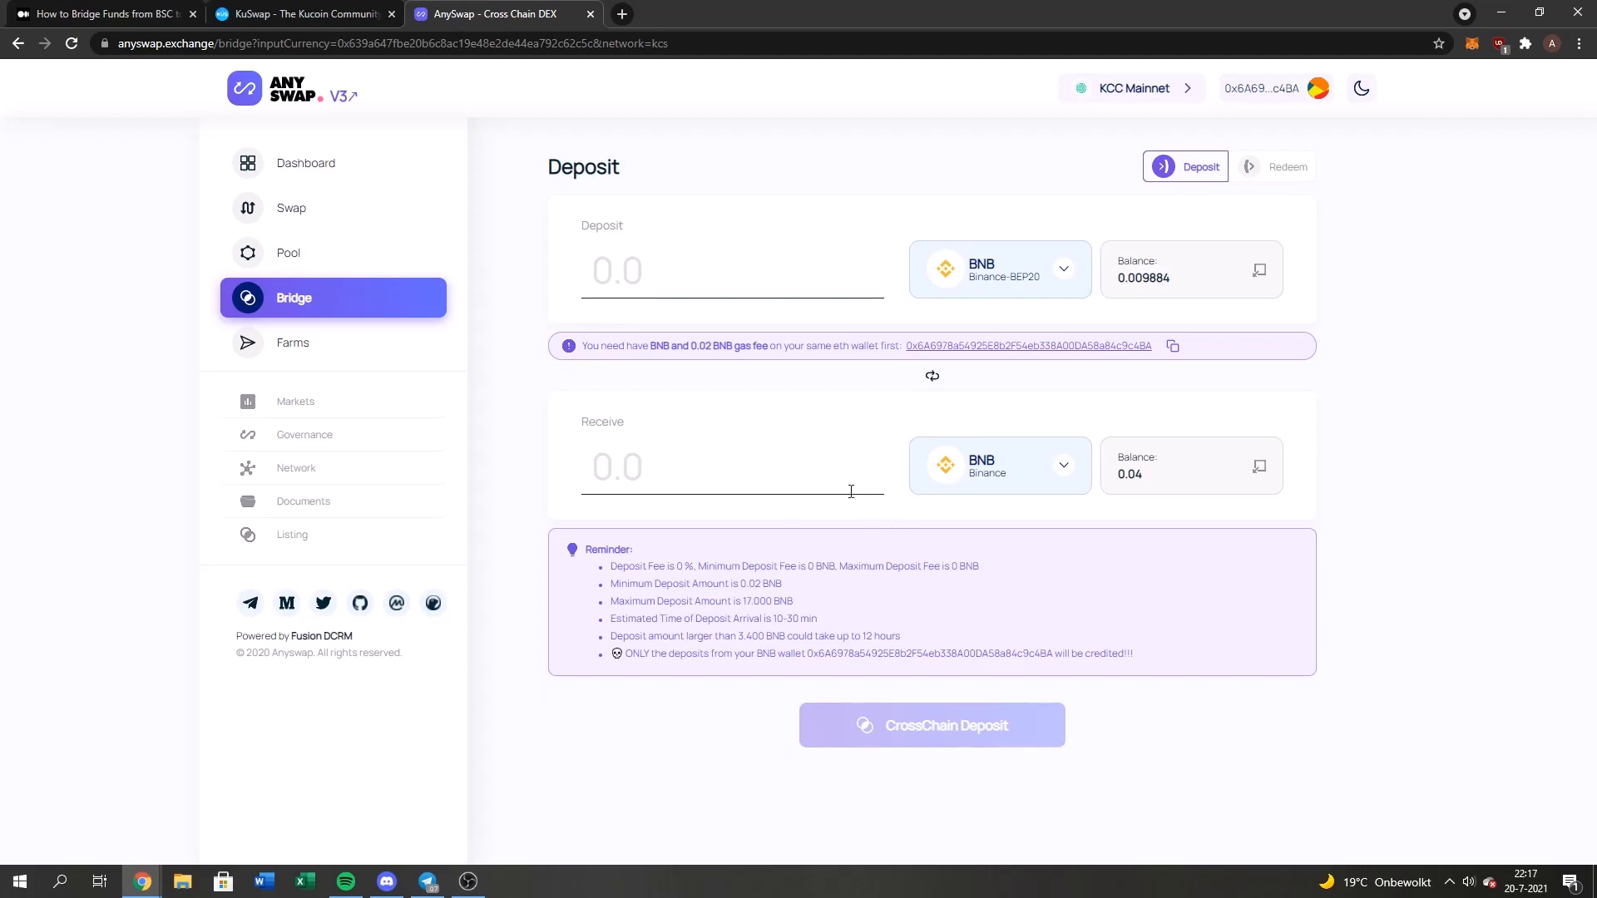
mouse_move(944, 437)
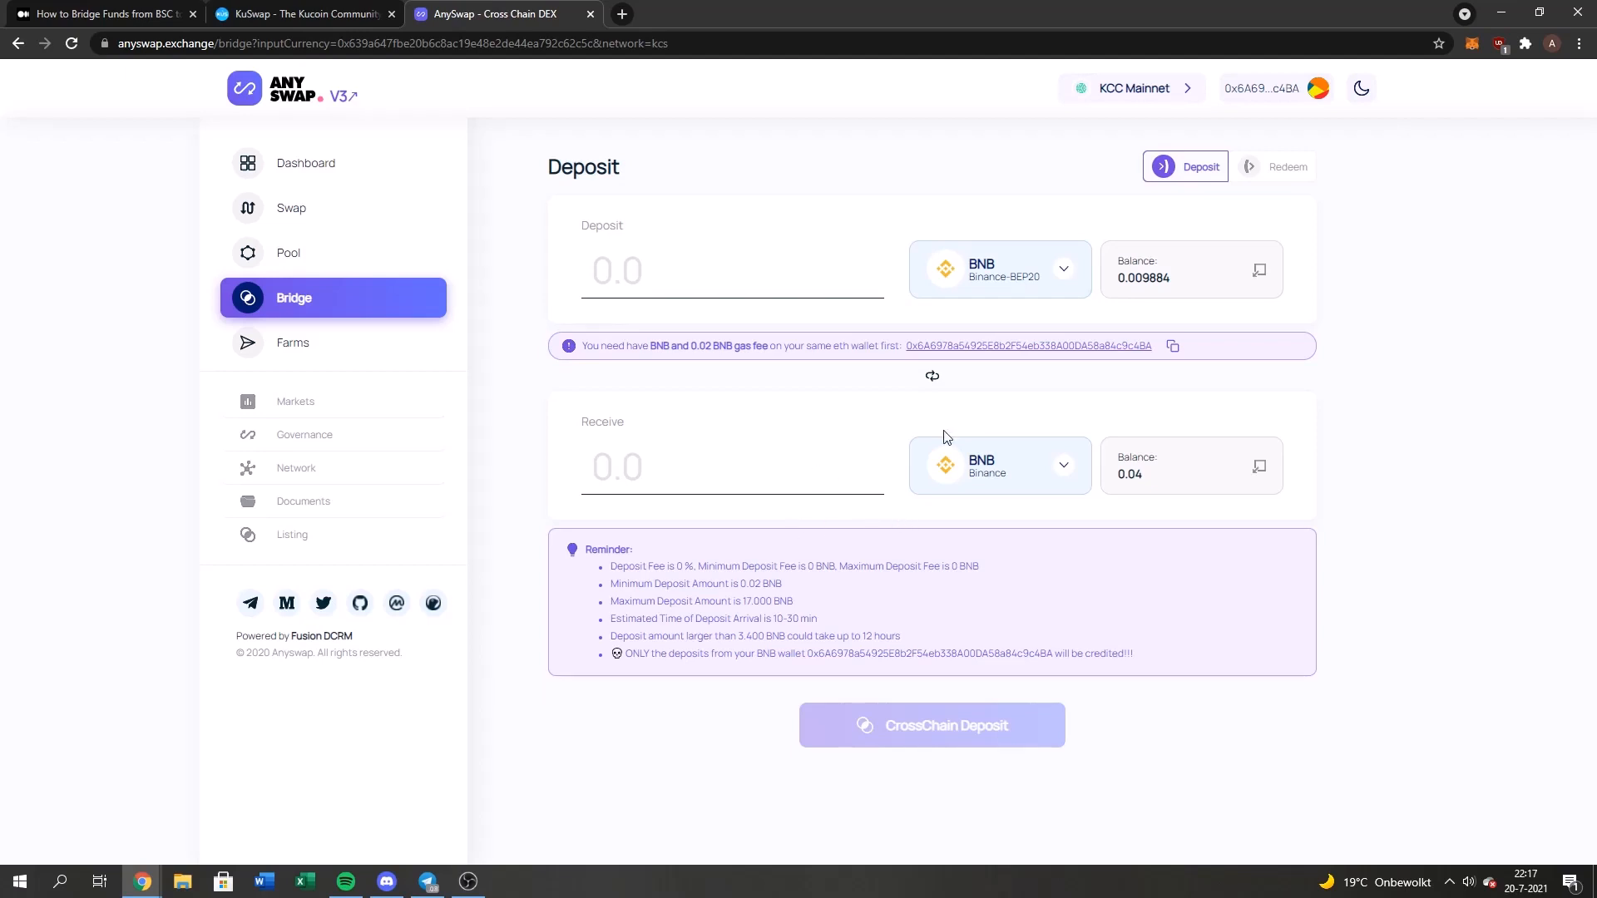
click(302, 14)
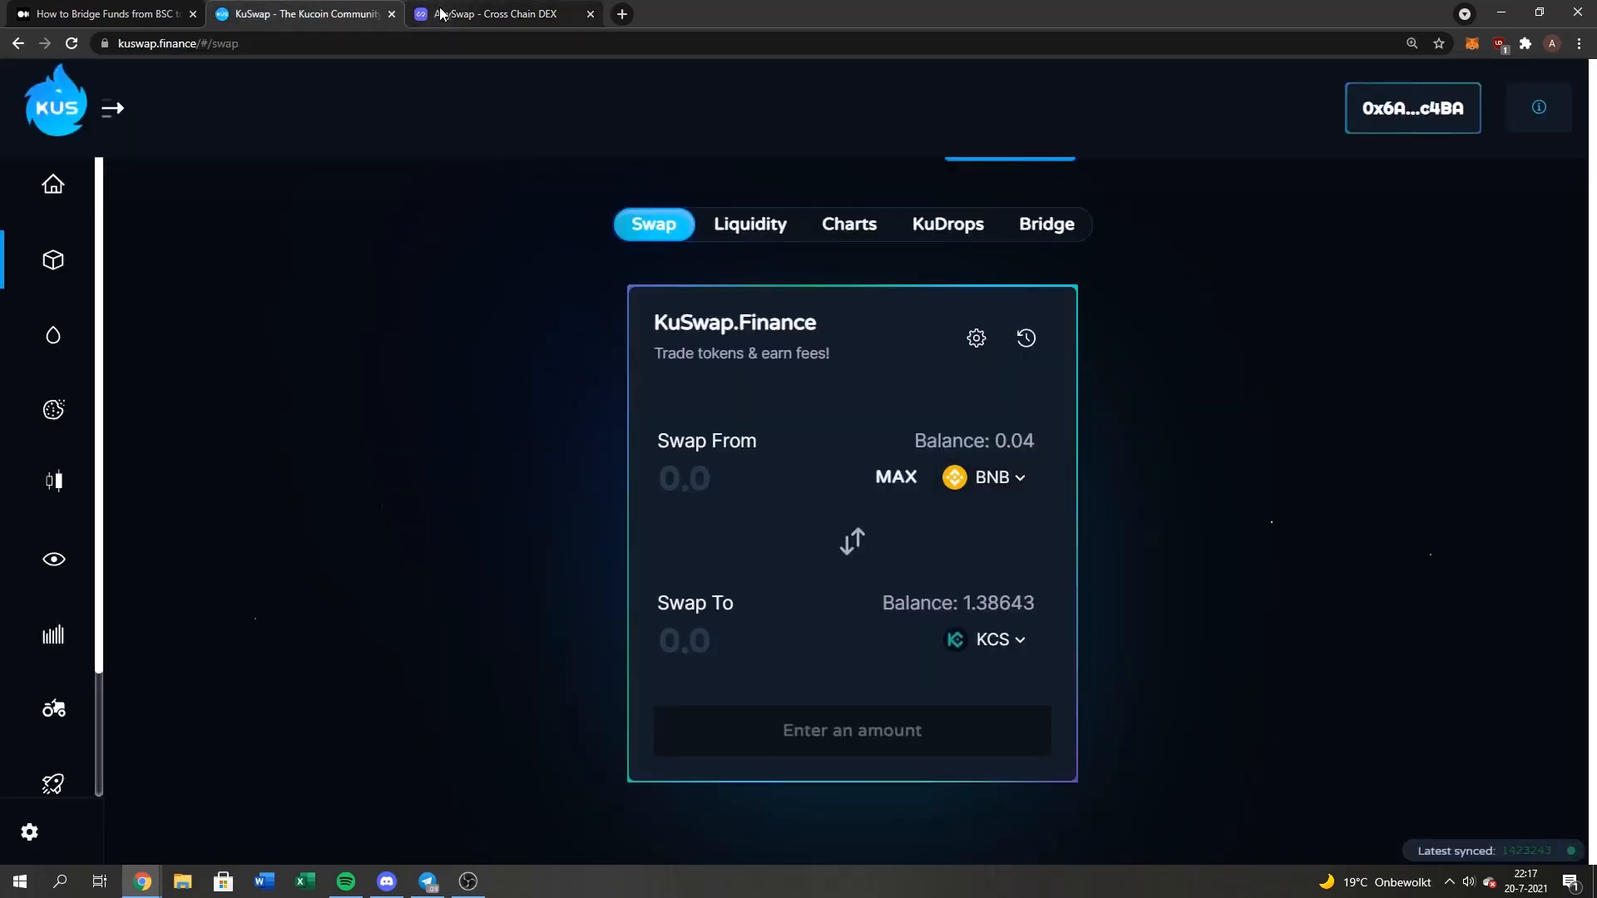
click(498, 13)
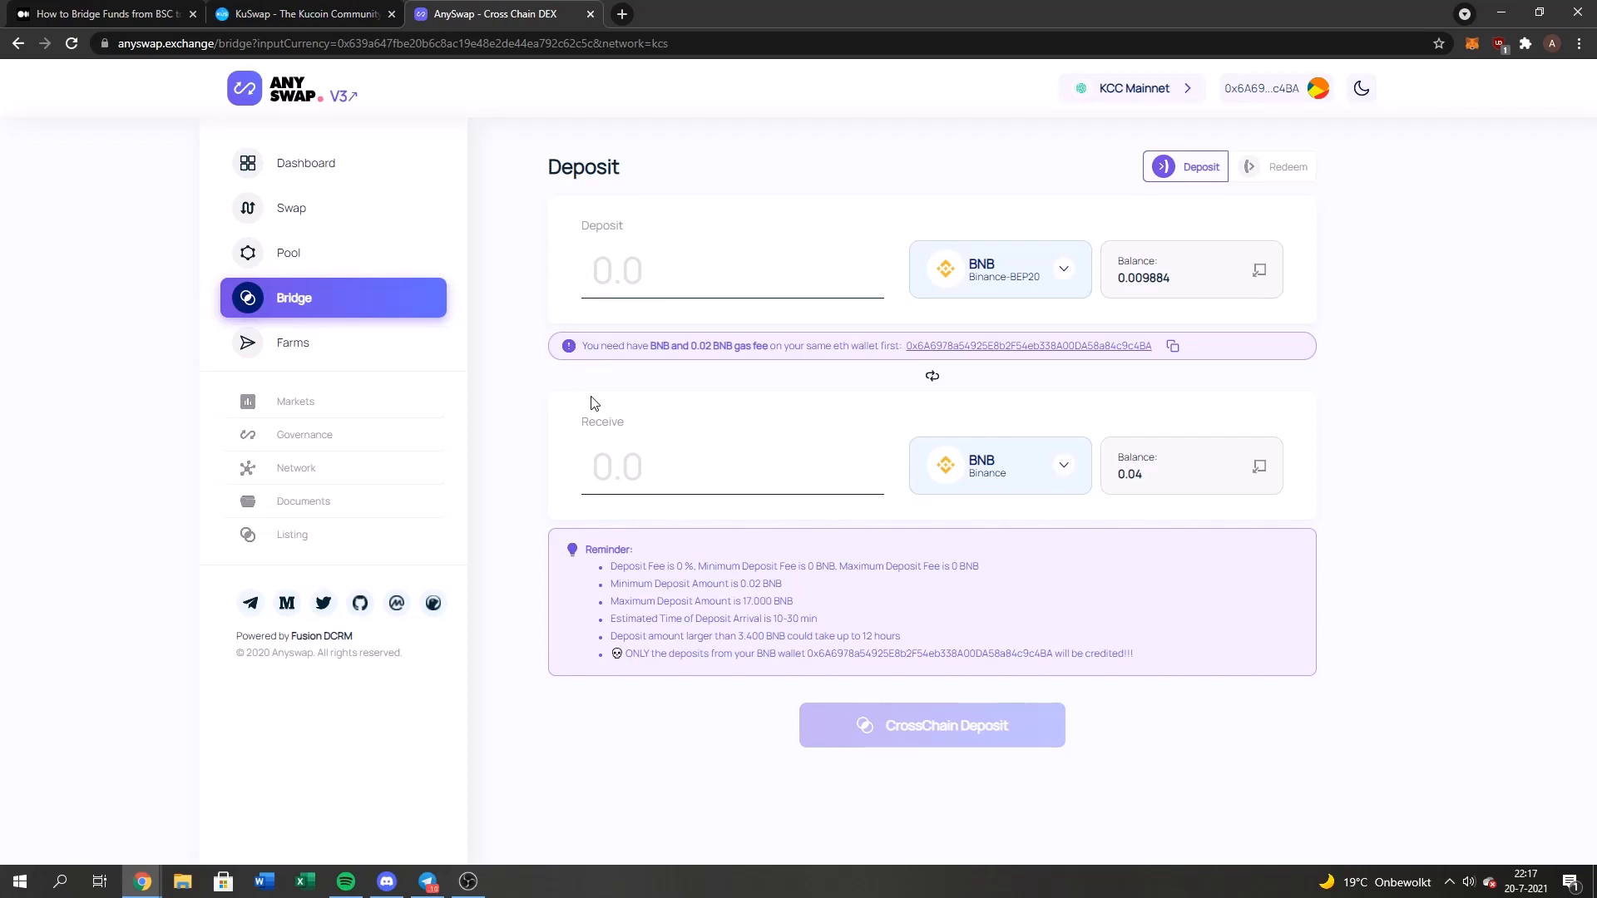
mouse_move(782, 620)
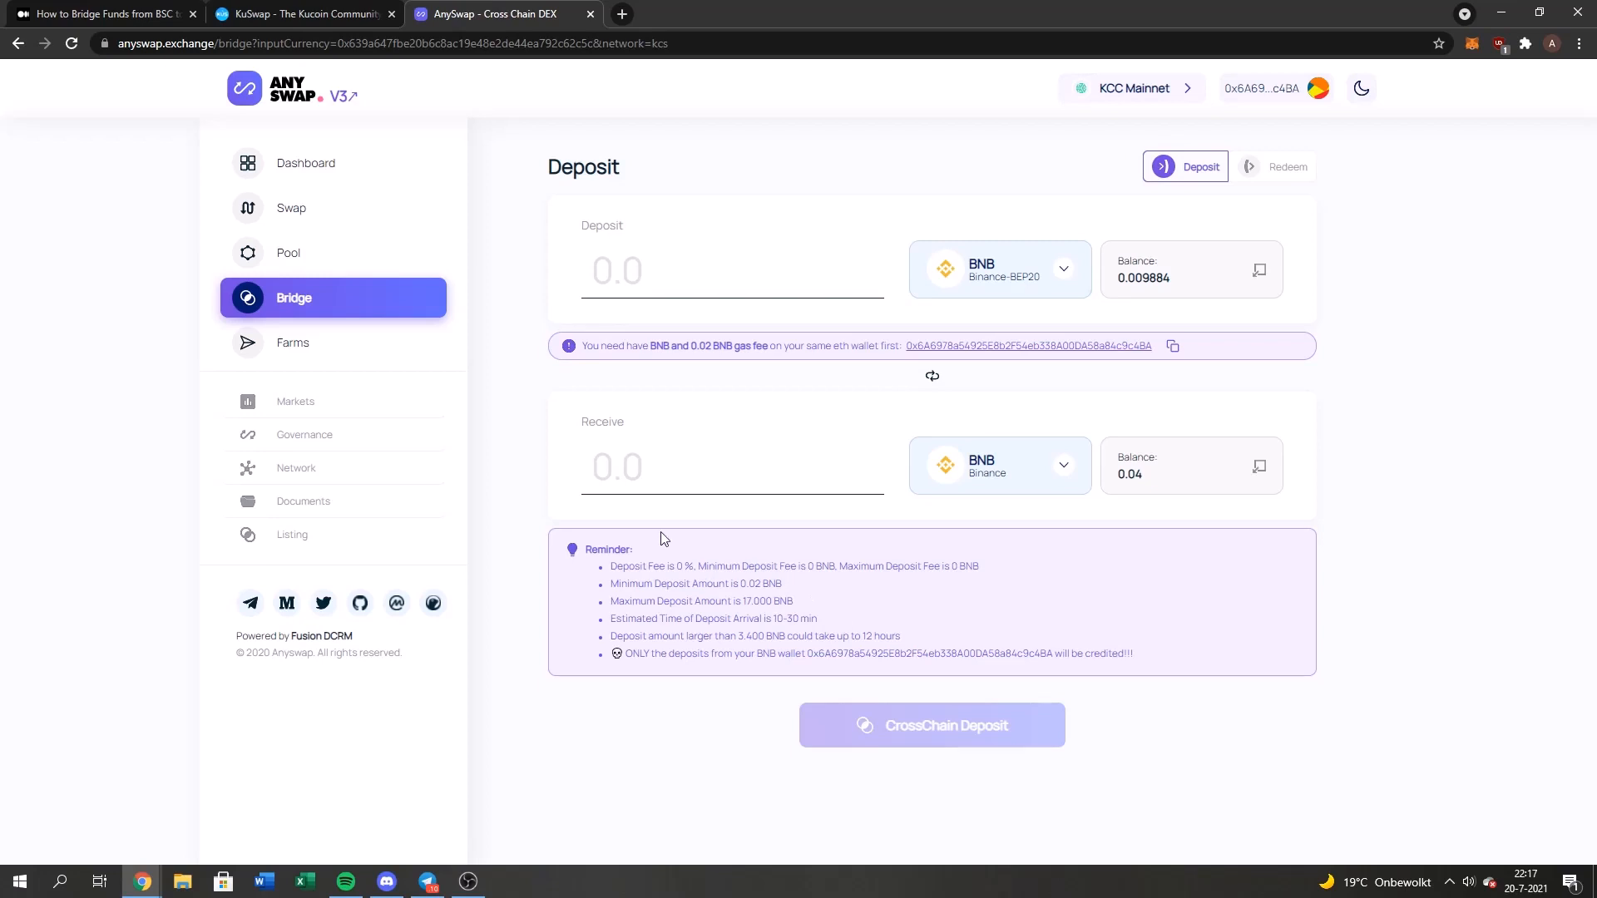
mouse_move(517, 477)
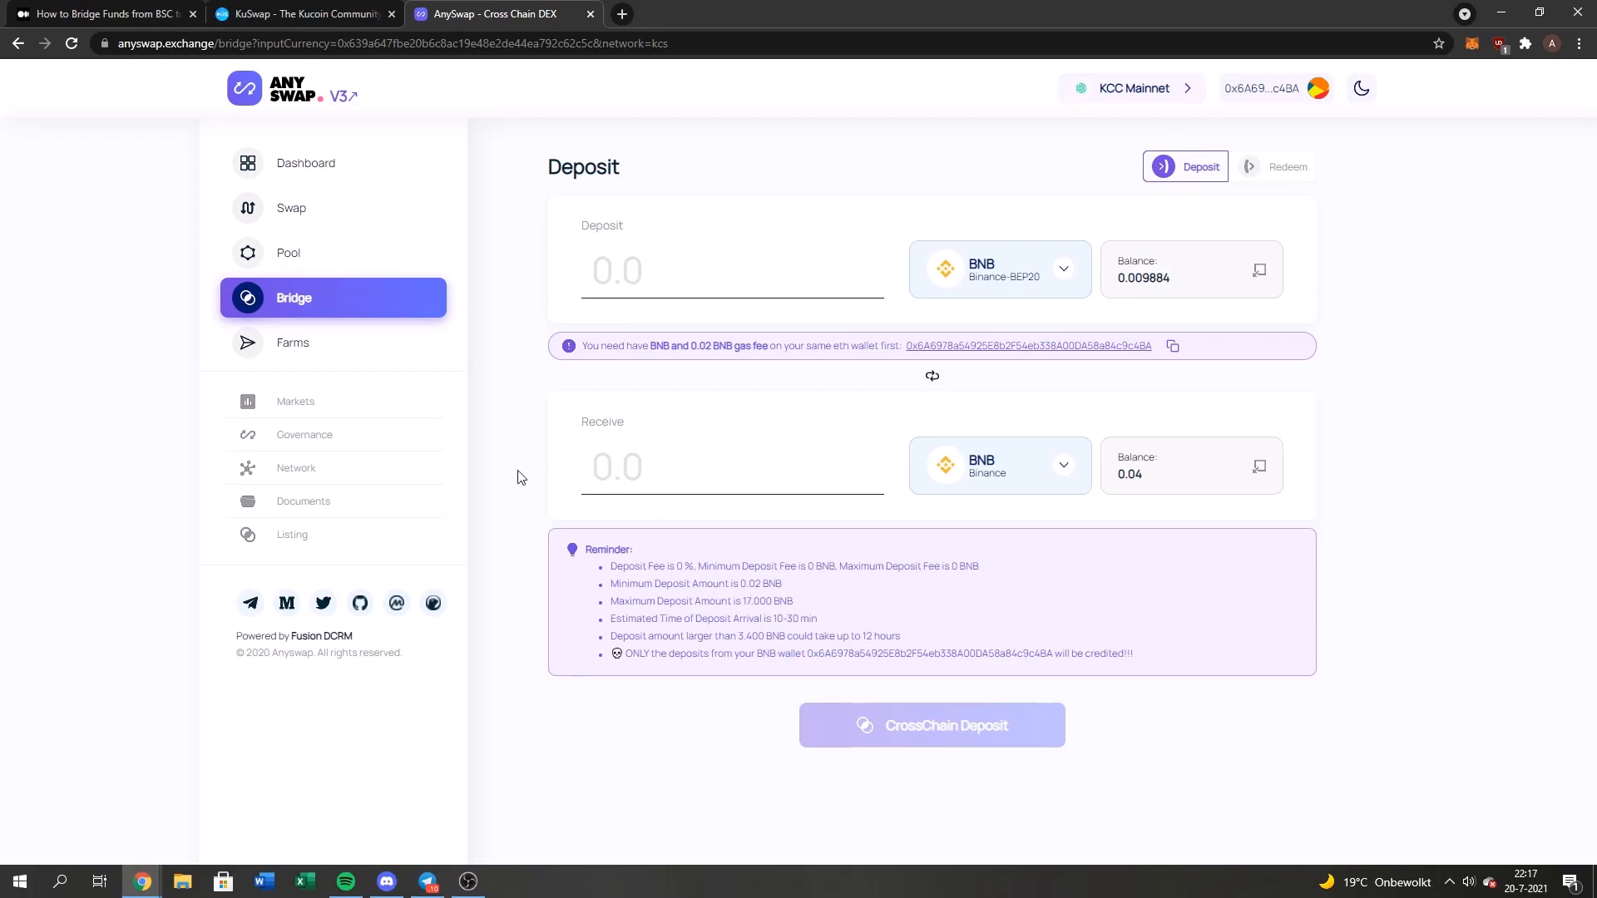
mouse_move(484, 519)
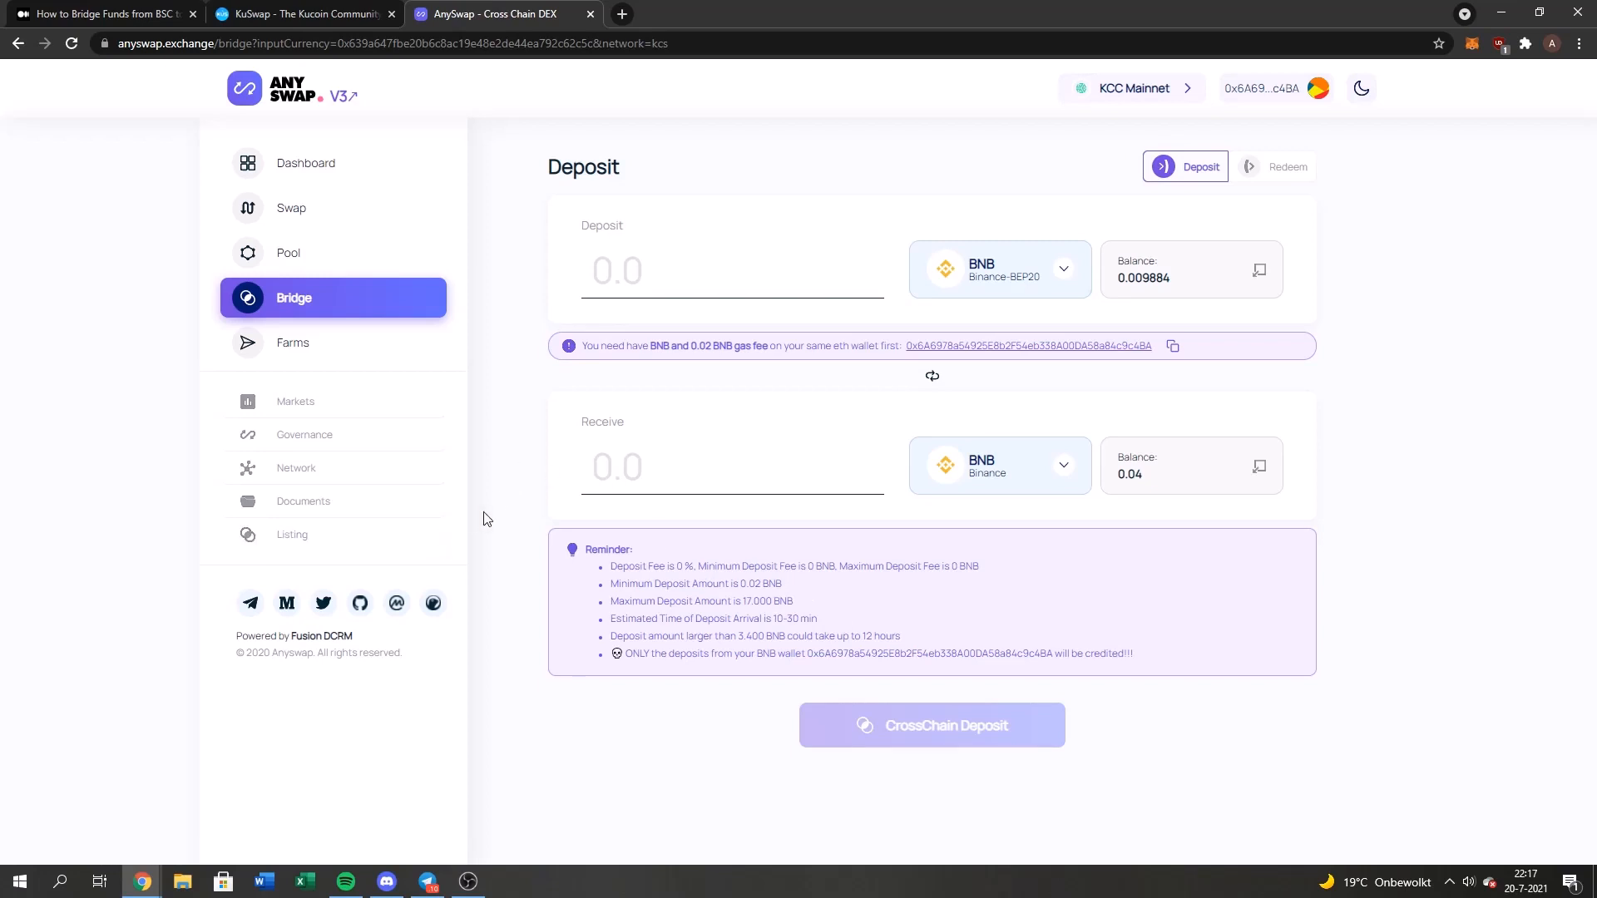